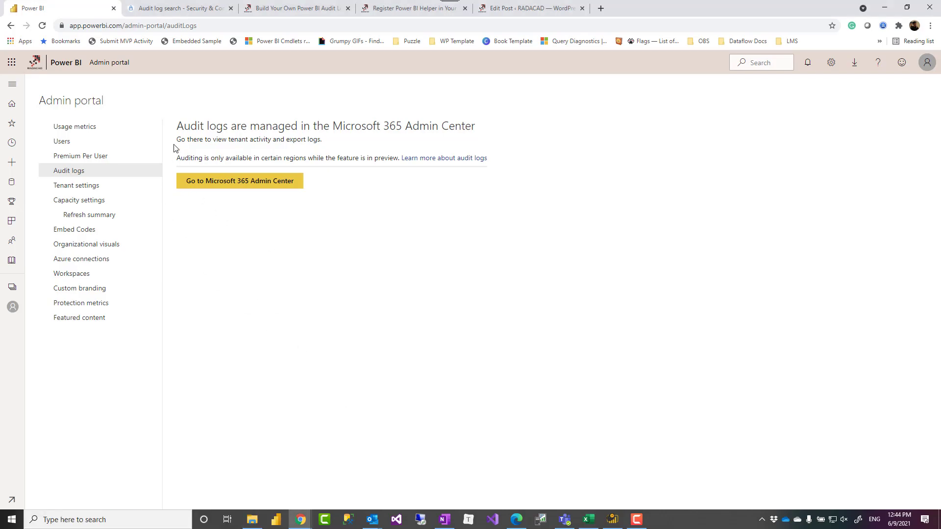
{"action": "mouse_move", "coordinate": [194, 289]}
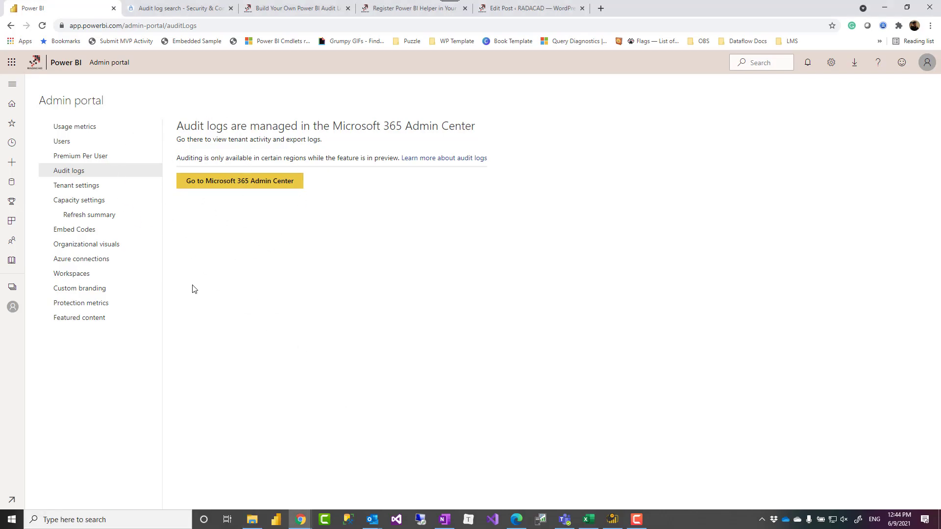
{"action": "mouse_move", "coordinate": [200, 292]}
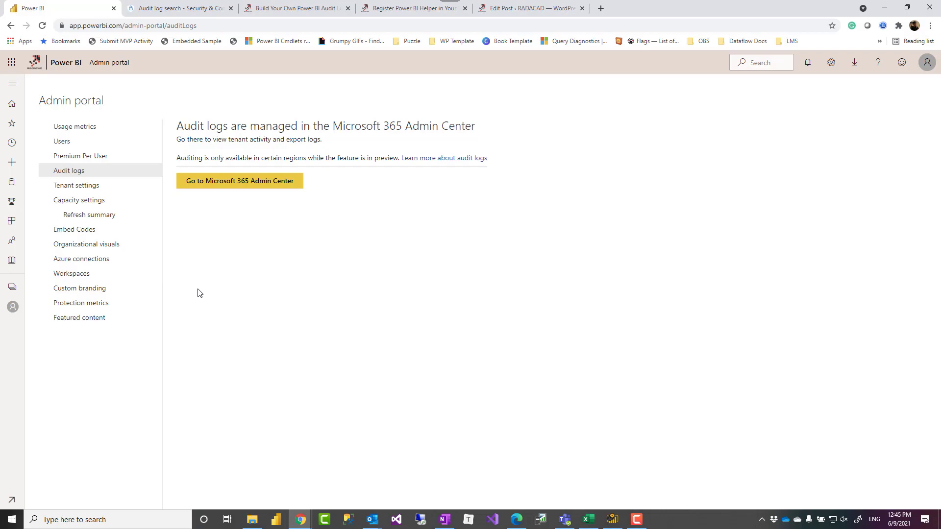
{"action": "mouse_move", "coordinate": [195, 291]}
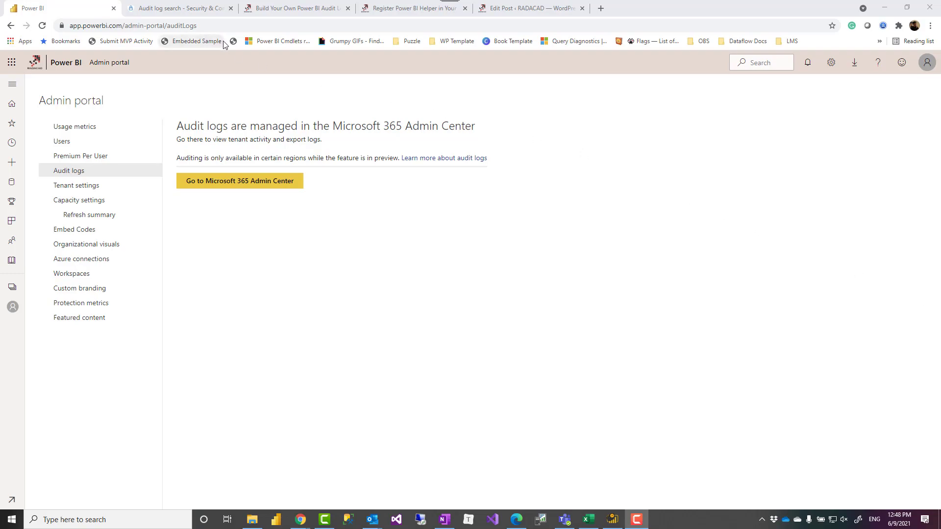
{"action": "mouse_move", "coordinate": [278, 41]}
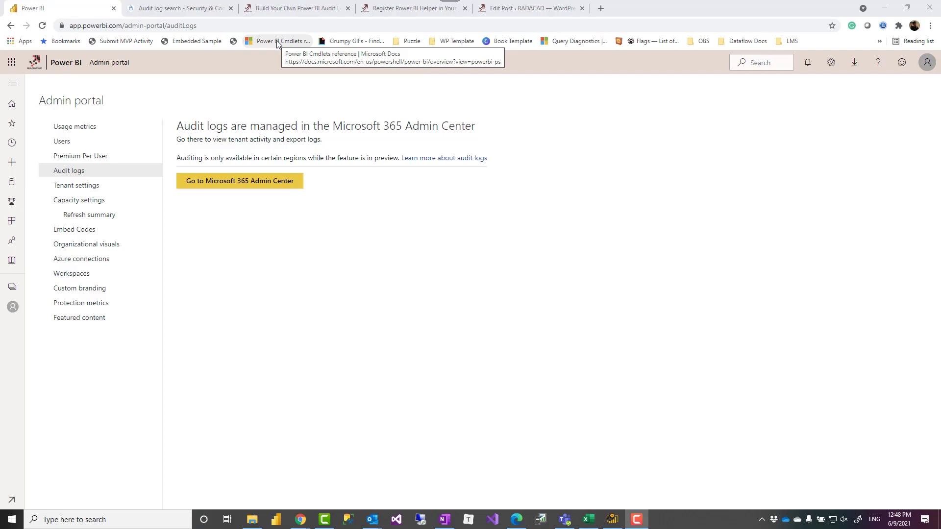
{"action": "mouse_move", "coordinate": [384, 122]}
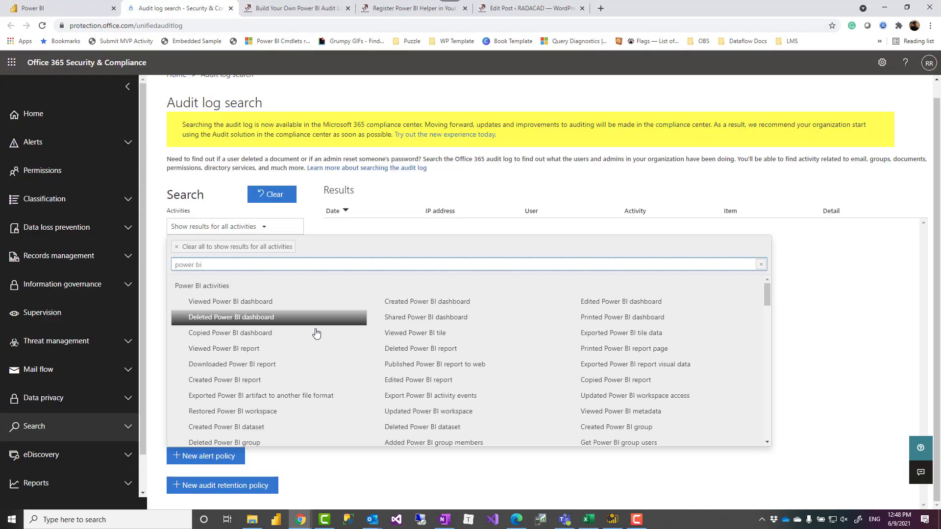
Step: Scroll through the current page, then return to the Power BI admin portal
{"action": "scroll", "scroll_direction": "down", "scroll_amount": 3}
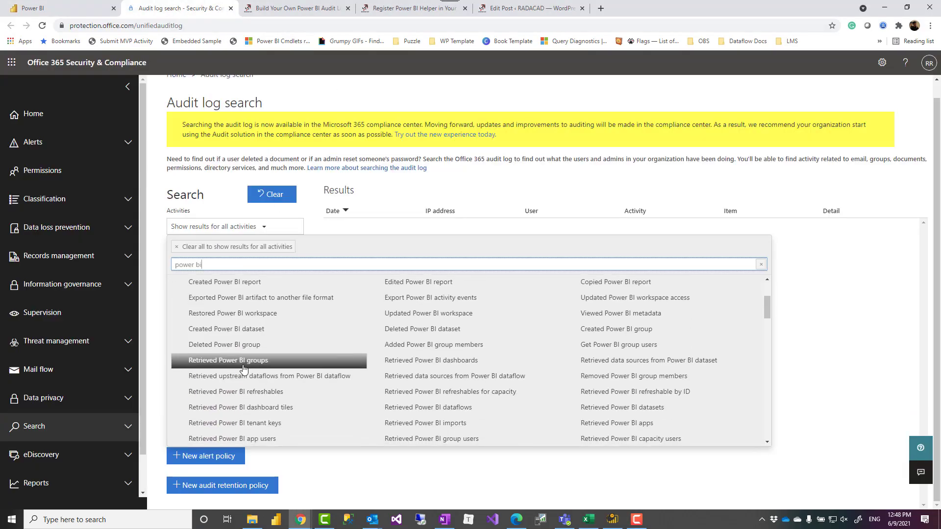
{"action": "scroll", "scroll_direction": "up", "scroll_amount": 3}
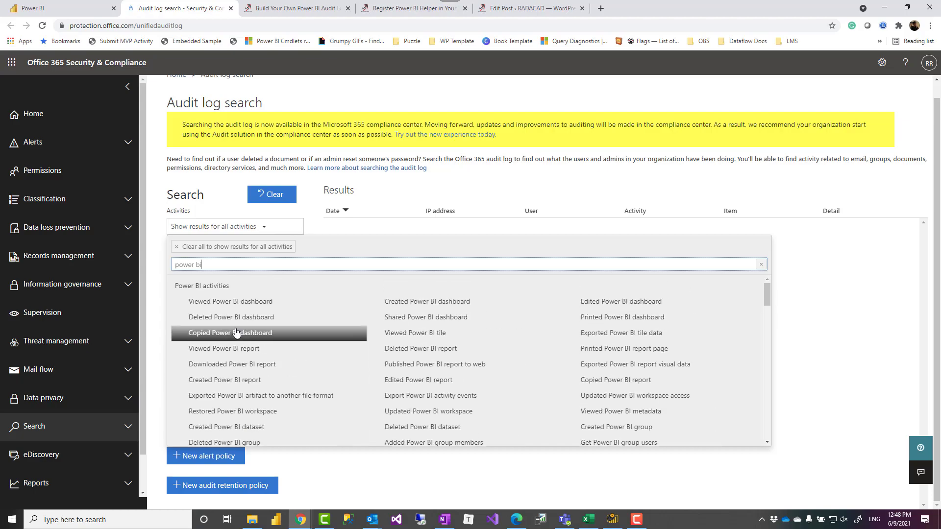
{"action": "scroll", "scroll_direction": "down", "scroll_amount": 3}
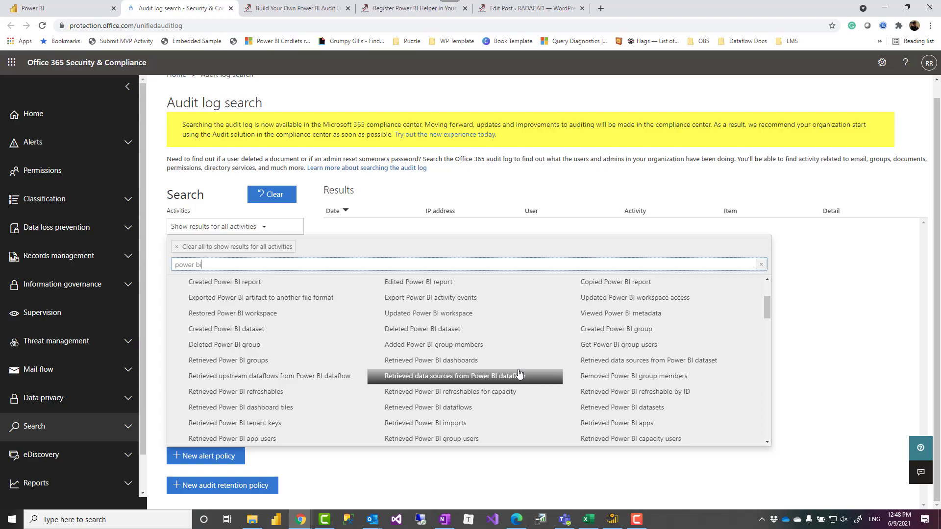
{"action": "scroll", "scroll_direction": "up", "scroll_amount": 3}
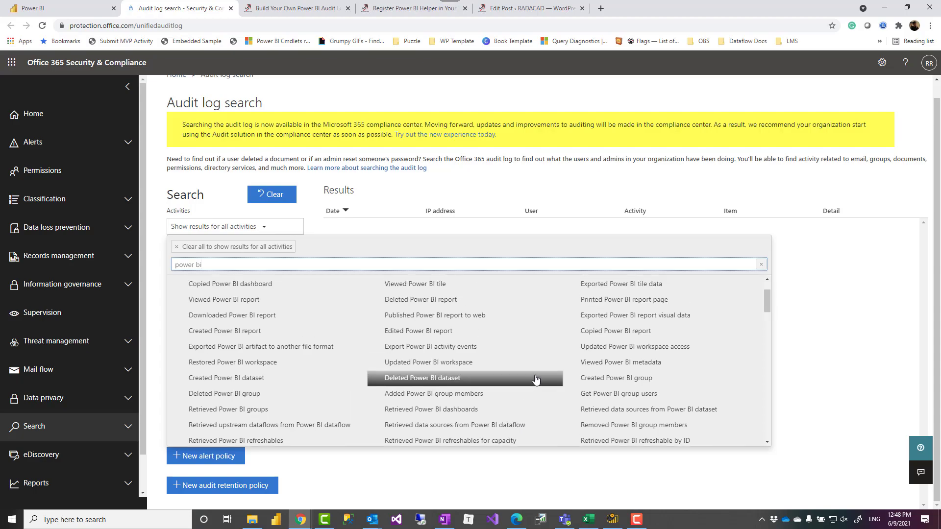
{"action": "scroll", "scroll_direction": "down", "scroll_amount": 3}
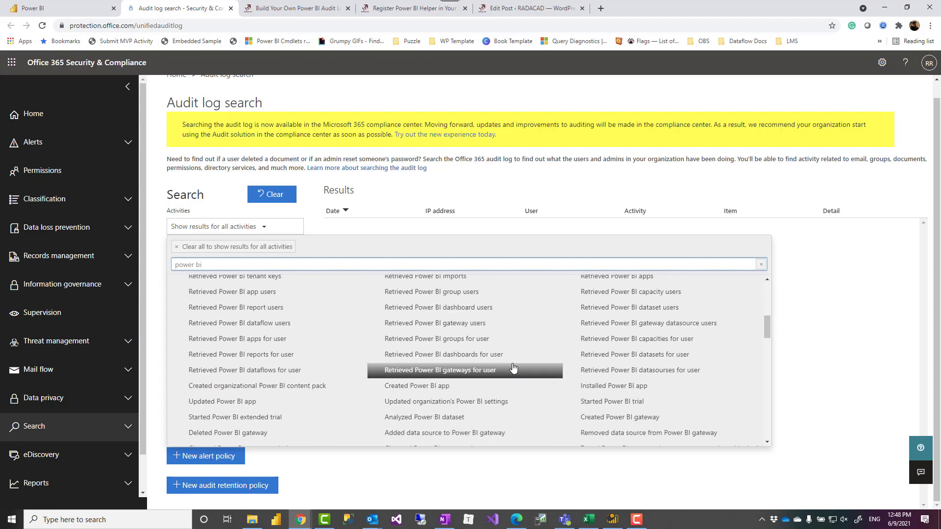
{"action": "scroll", "scroll_direction": "down", "scroll_amount": 3}
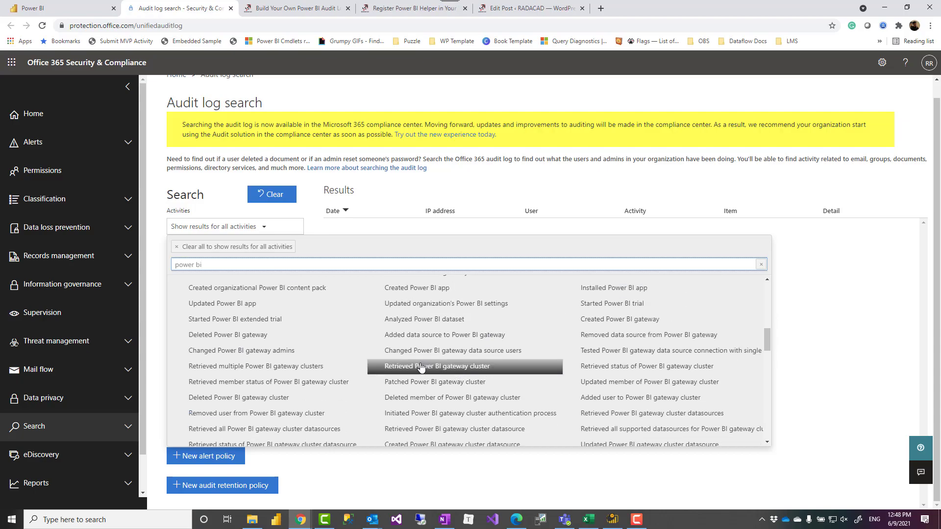
{"action": "scroll", "scroll_direction": "down", "scroll_amount": 3}
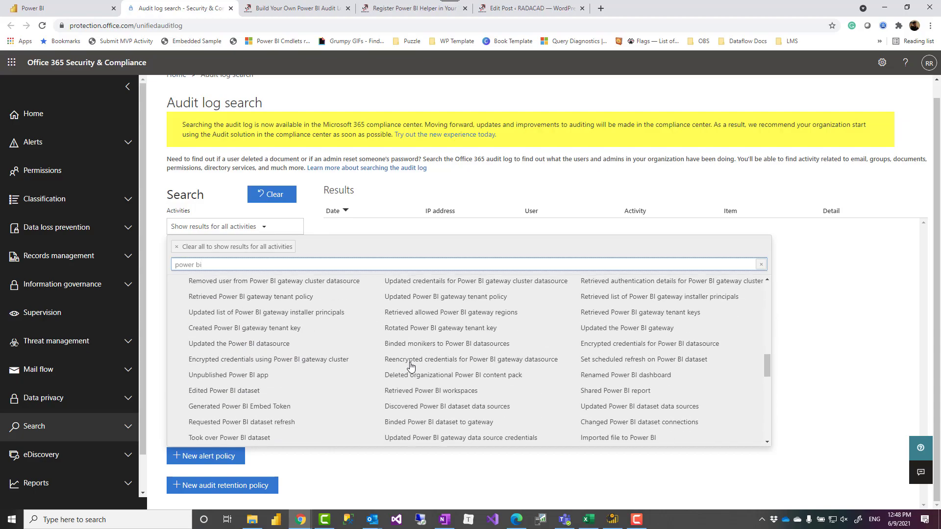
{"action": "scroll", "scroll_direction": "down", "scroll_amount": 3}
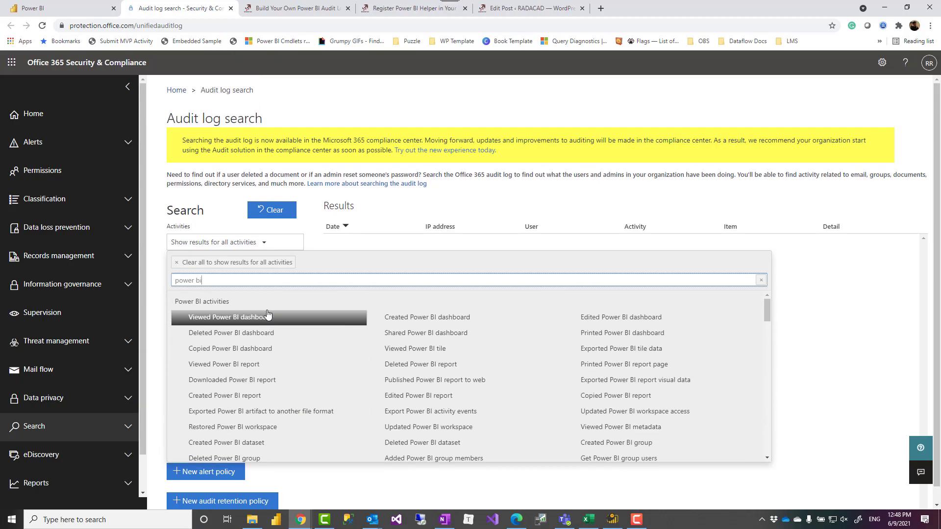
{"action": "mouse_move", "coordinate": [131, 64]}
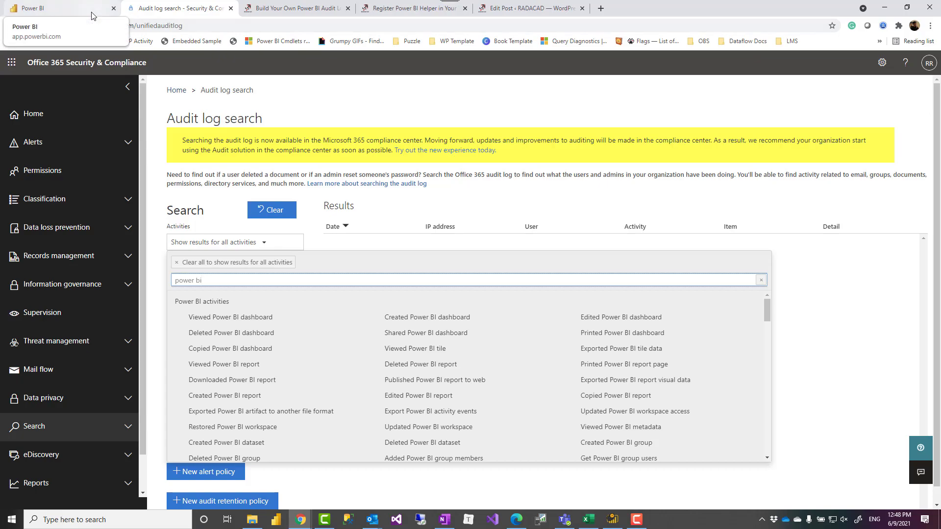
{"action": "left_click", "coordinate": [54, 7]}
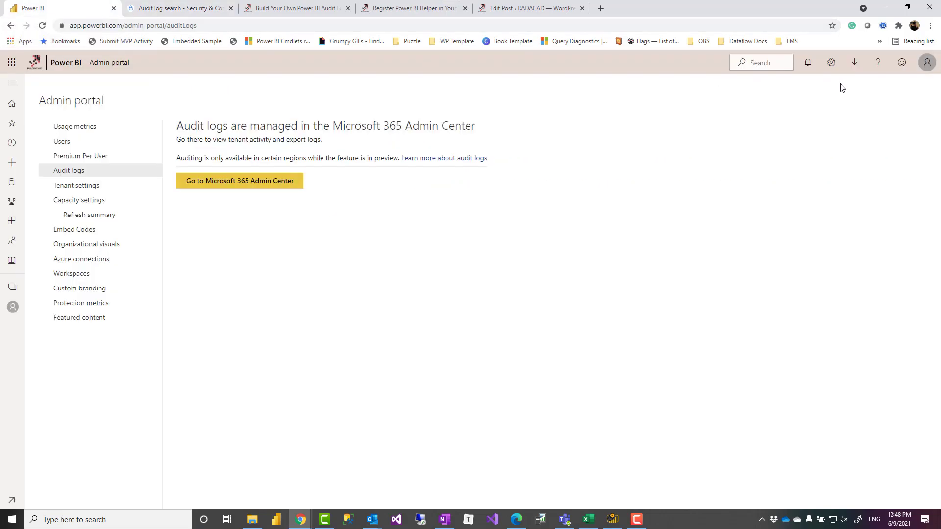
{"action": "mouse_move", "coordinate": [797, 133]}
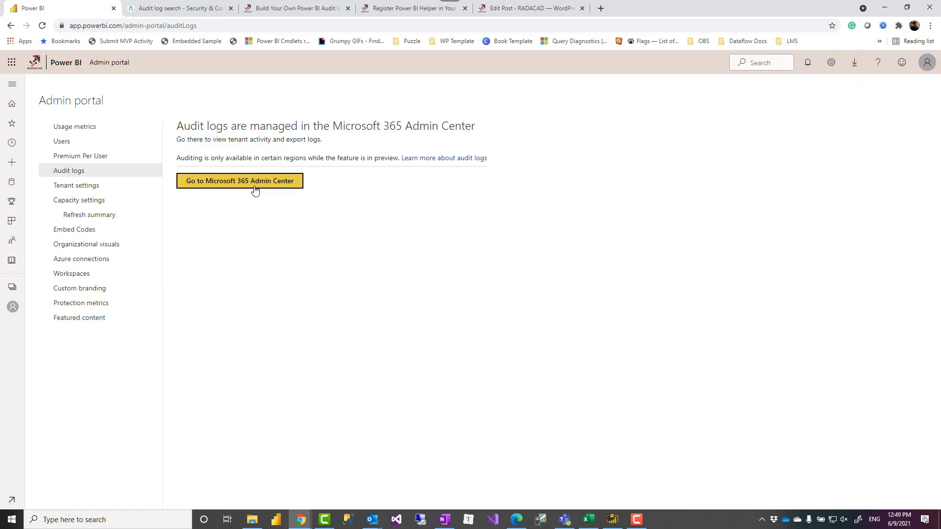
Step: Open the Microsoft 365 audit log search and filter the activities list by 'power'
{"action": "left_click", "coordinate": [239, 181]}
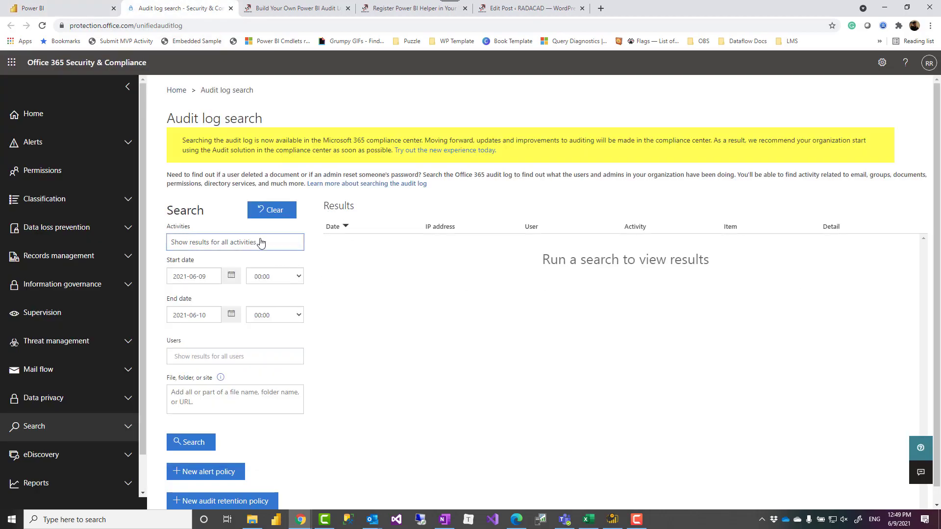
{"action": "left_click", "coordinate": [234, 242]}
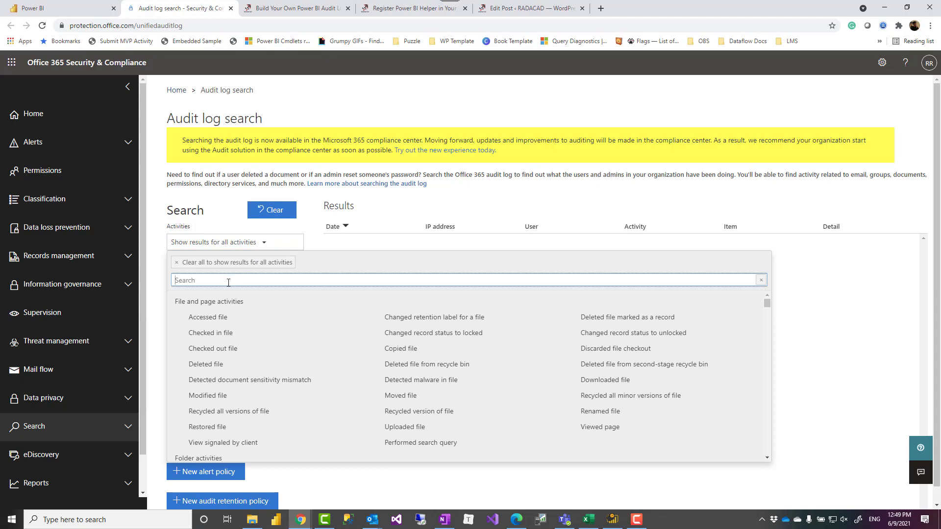
{"action": "type", "text": "power"}
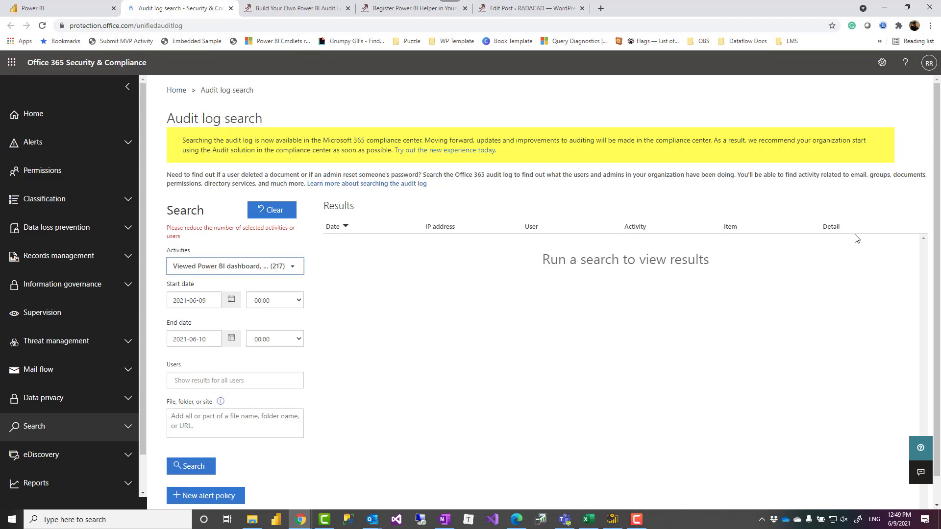
{"action": "mouse_move", "coordinate": [180, 216]}
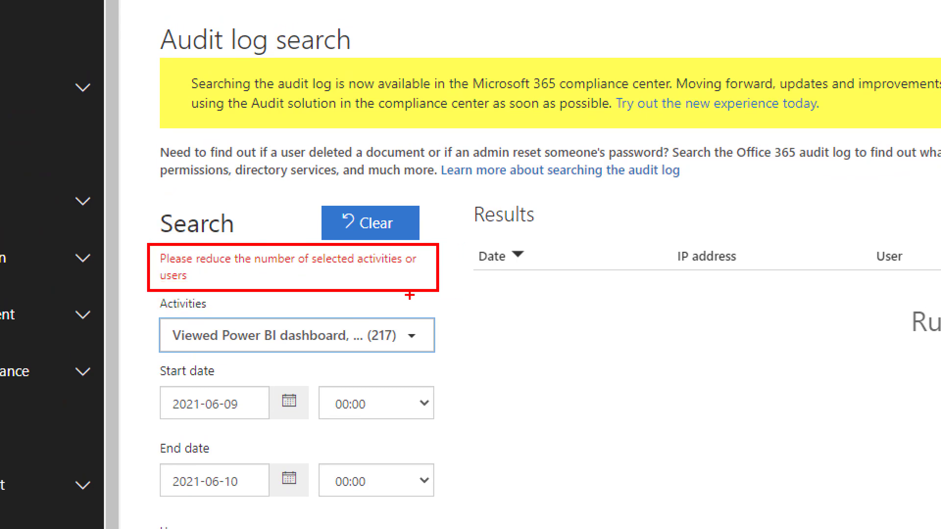
{"action": "mouse_move", "coordinate": [495, 360]}
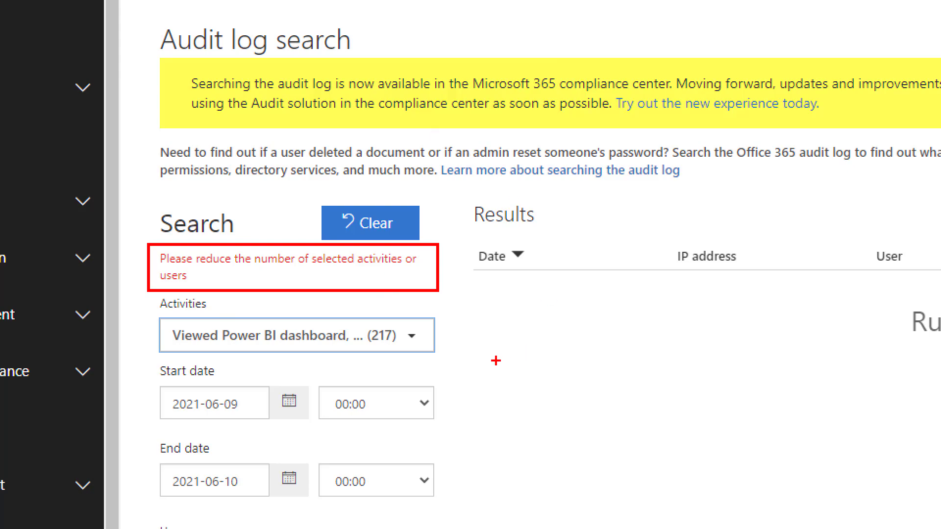
{"action": "mouse_move", "coordinate": [243, 298]}
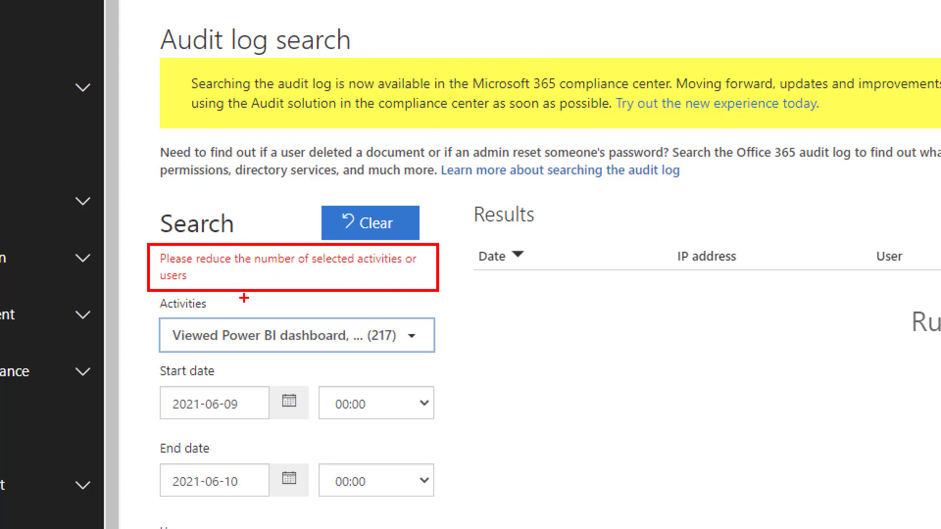
{"action": "mouse_move", "coordinate": [281, 299]}
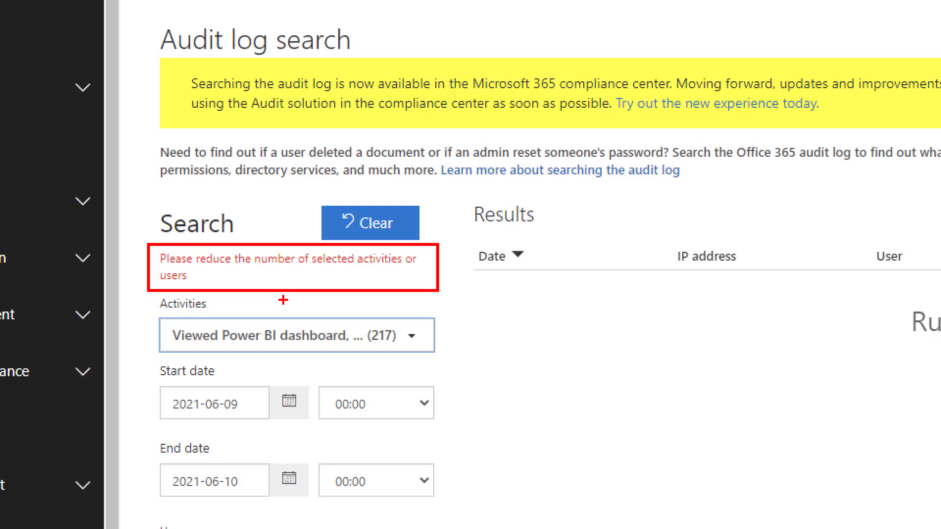
{"action": "mouse_move", "coordinate": [236, 430]}
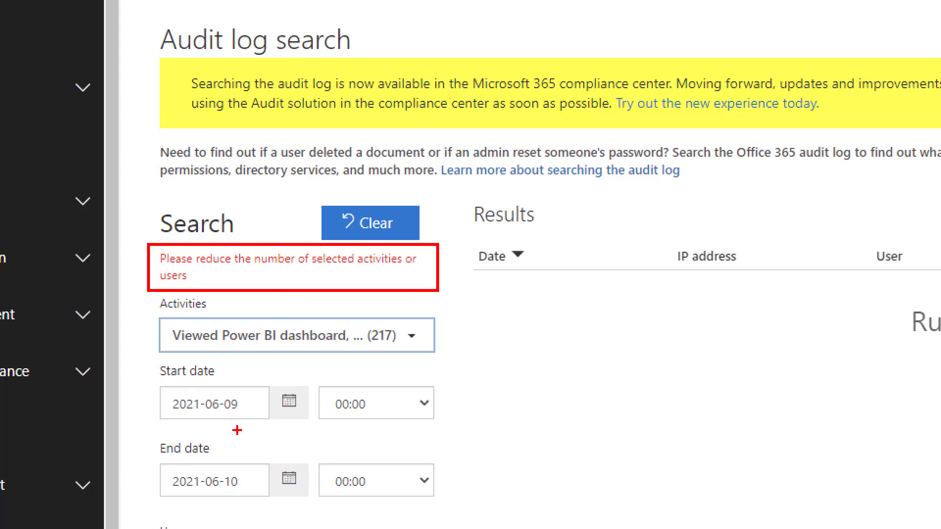
{"action": "mouse_move", "coordinate": [653, 362]}
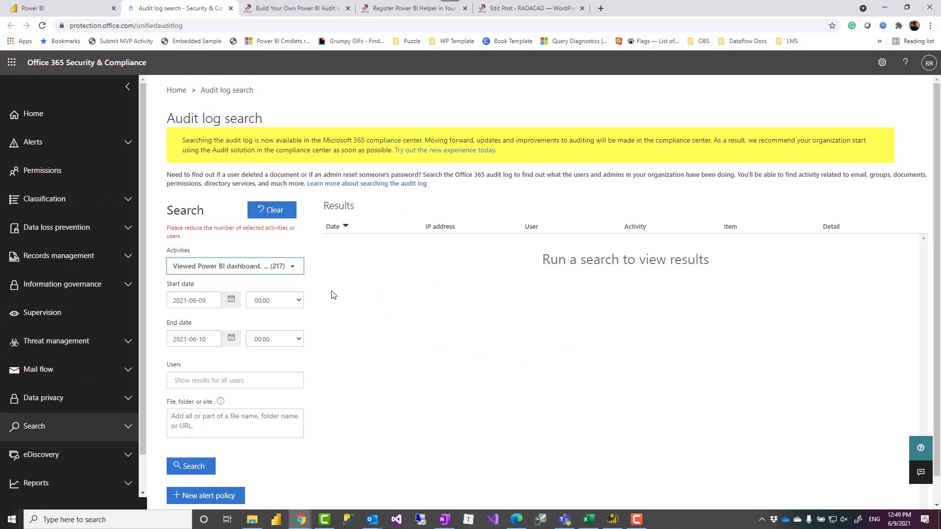
{"action": "mouse_move", "coordinate": [440, 278]}
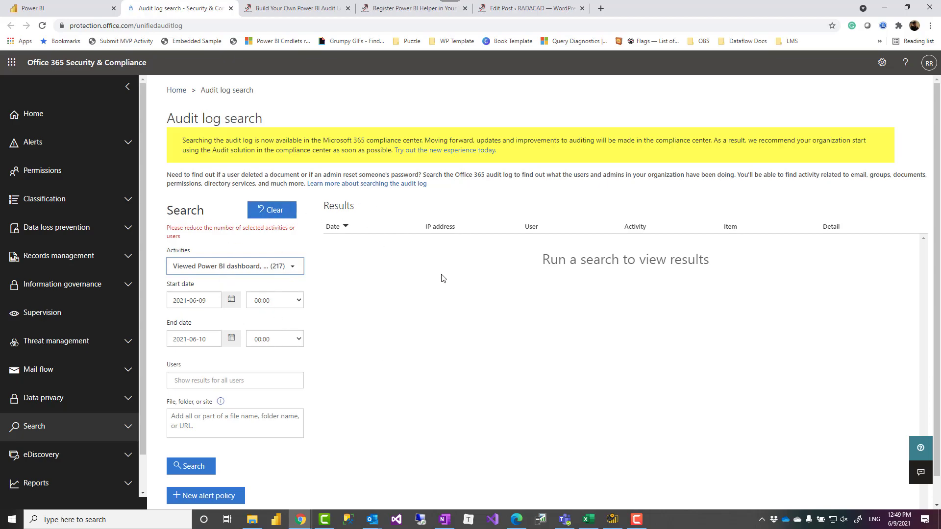
{"action": "mouse_move", "coordinate": [361, 254]}
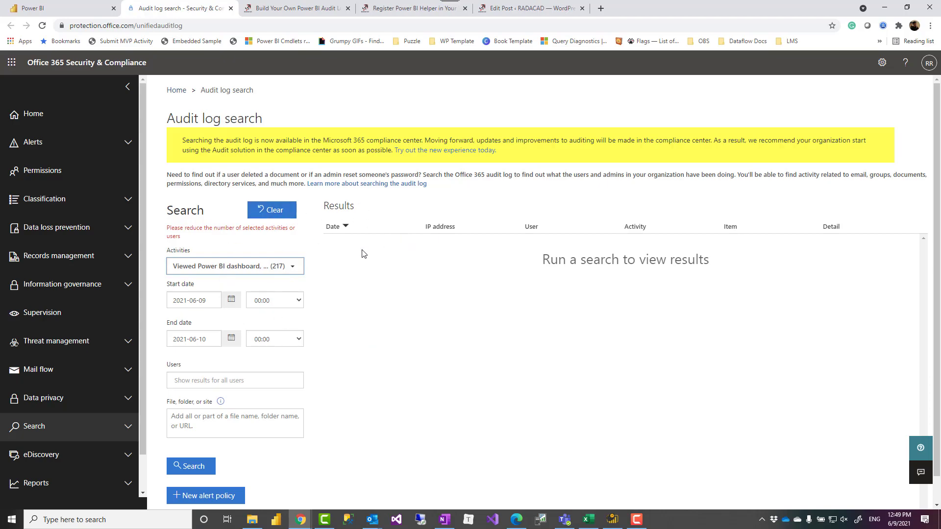
{"action": "mouse_move", "coordinate": [293, 9]}
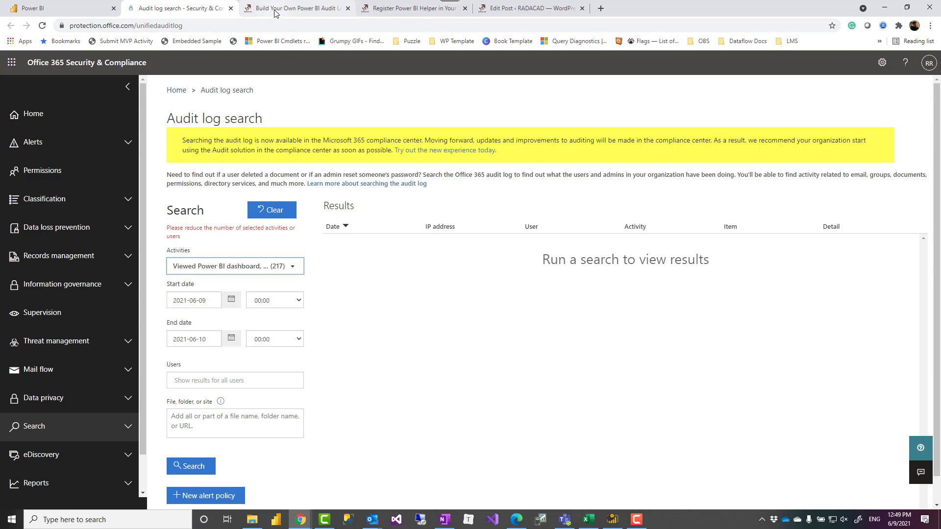
{"action": "left_click", "coordinate": [295, 8]}
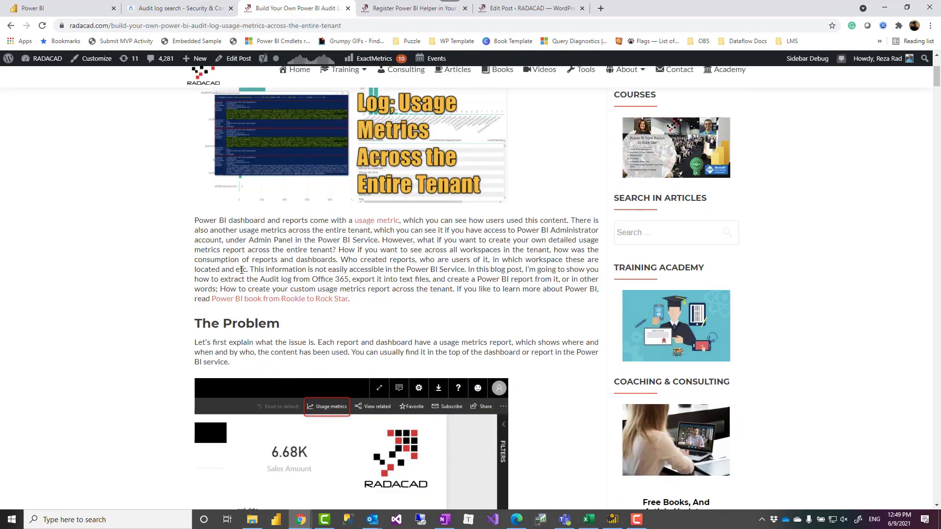
{"action": "scroll", "scroll_direction": "down", "scroll_amount": 3}
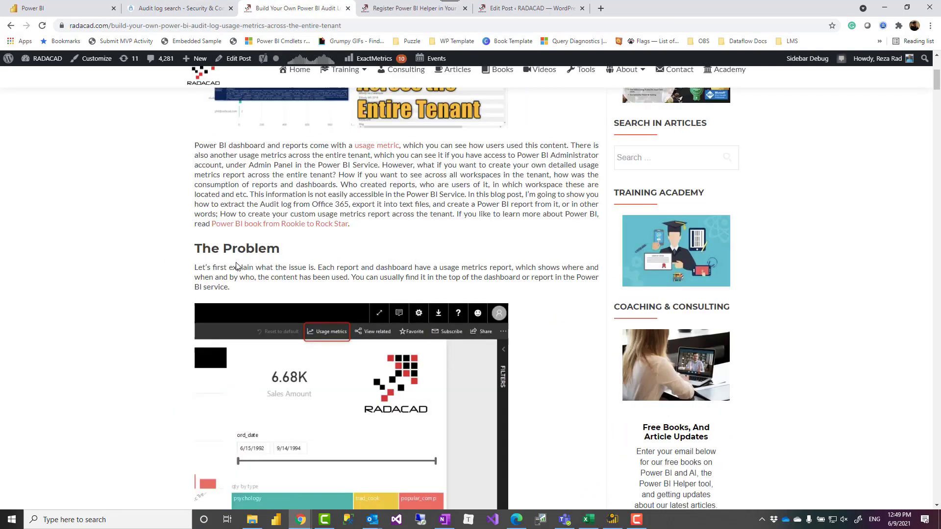
{"action": "scroll", "scroll_direction": "down", "scroll_amount": 3}
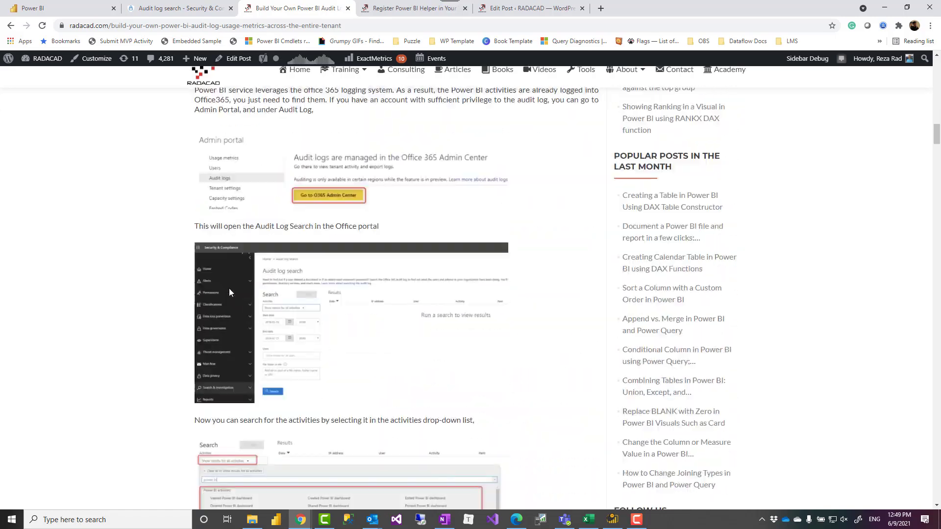
{"action": "scroll", "scroll_direction": "down", "scroll_amount": 3}
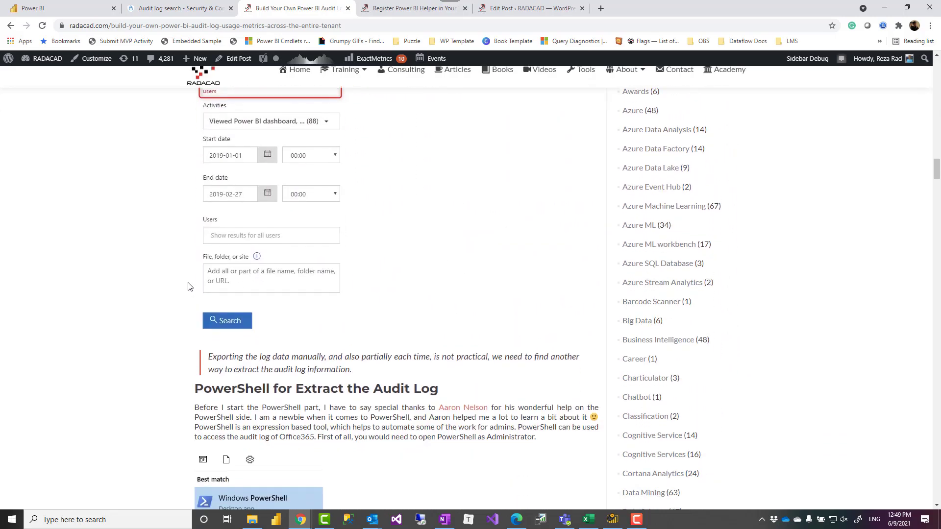
{"action": "scroll", "scroll_direction": "down", "scroll_amount": 3}
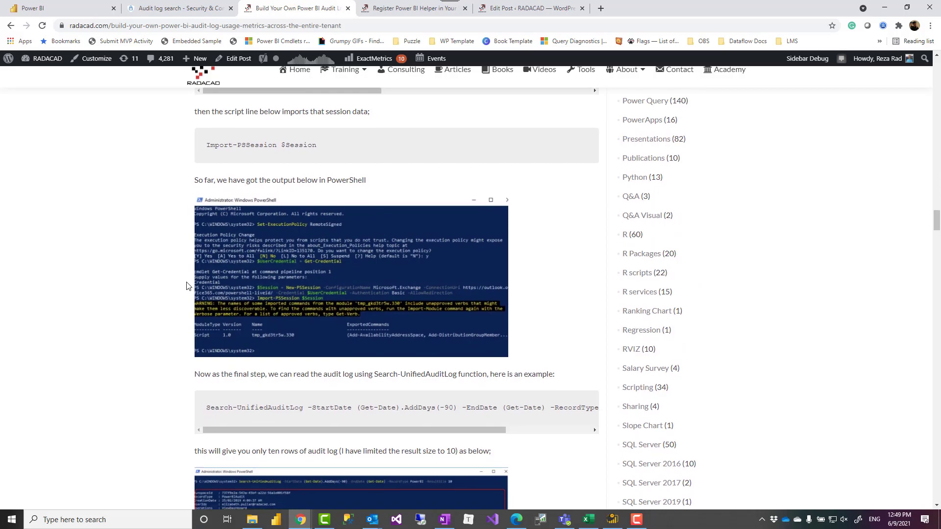
{"action": "scroll", "scroll_direction": "down", "scroll_amount": 3}
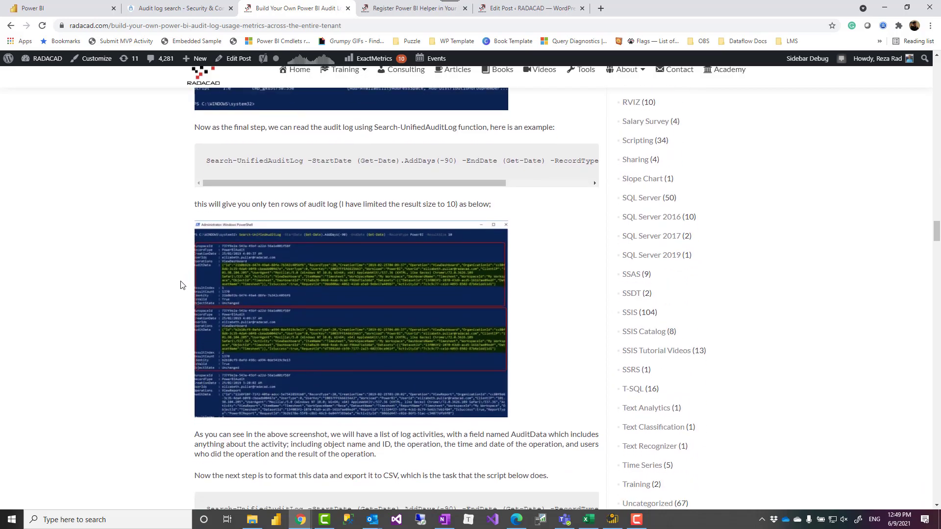
{"action": "mouse_move", "coordinate": [133, 288]}
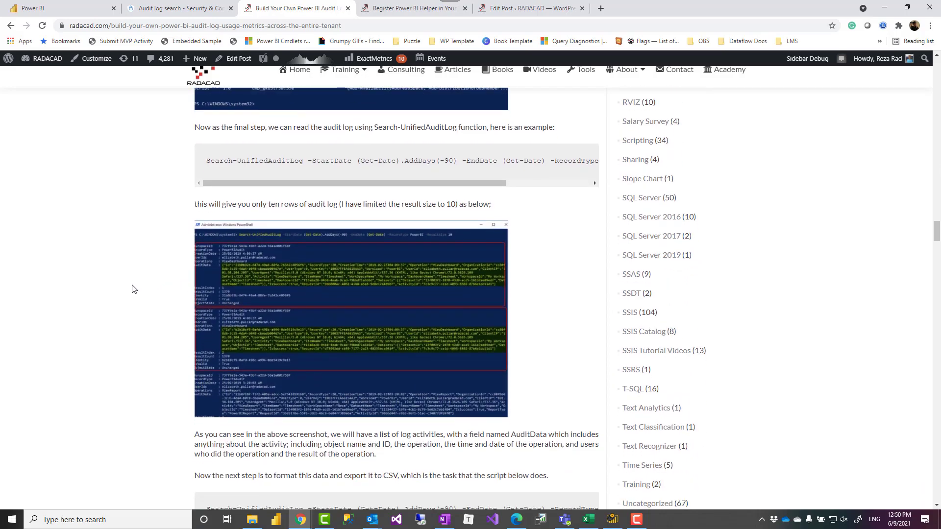
{"action": "mouse_move", "coordinate": [150, 232]}
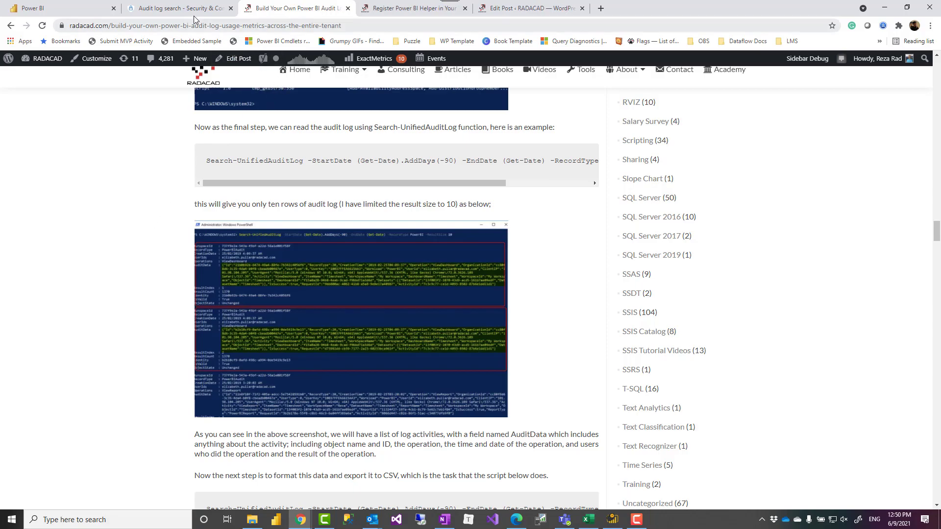
{"action": "left_click", "coordinate": [177, 8]}
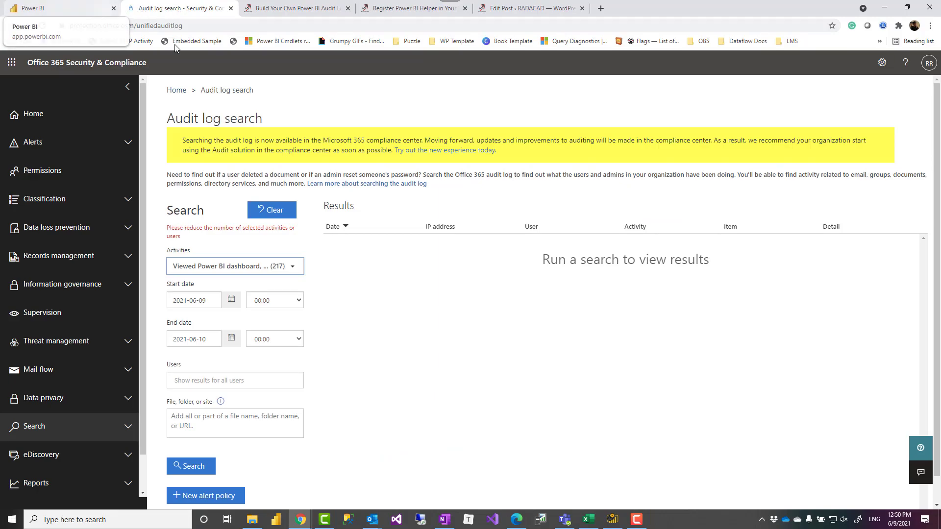
{"action": "mouse_move", "coordinate": [339, 153]}
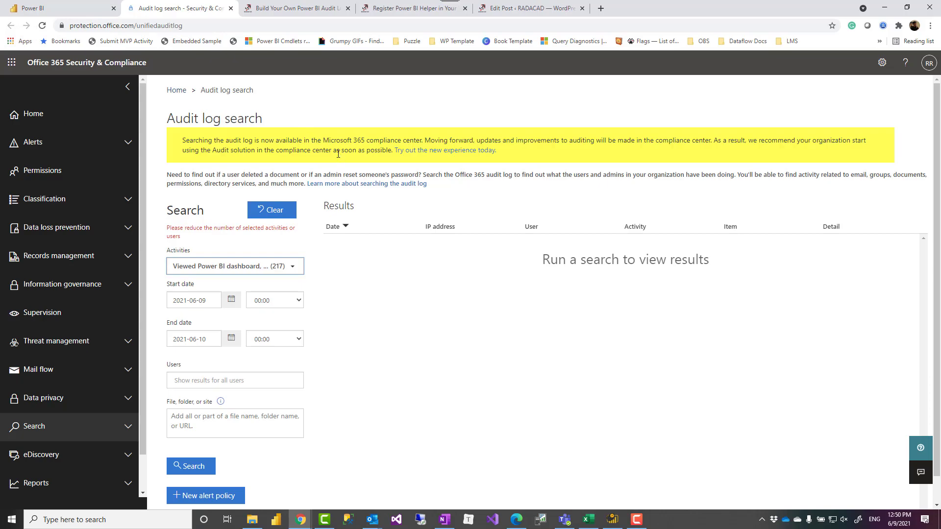
{"action": "mouse_move", "coordinate": [366, 107]}
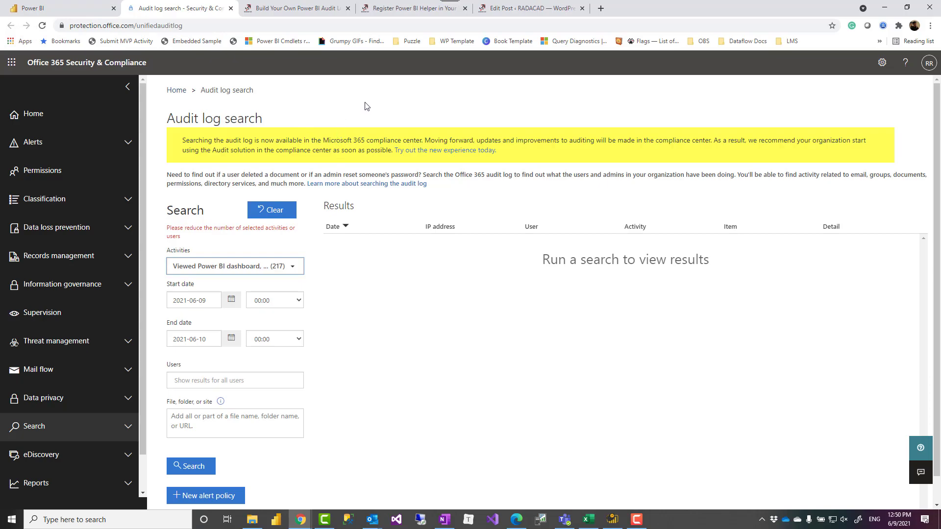
{"action": "mouse_move", "coordinate": [411, 8]}
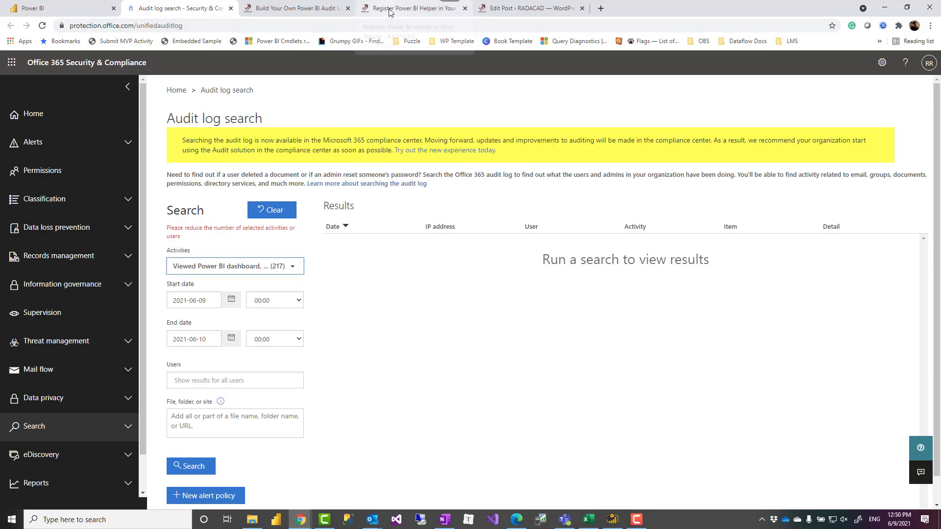
Step: Open the 'Register Power BI Helper in Your Tenant' article and scroll to its app registration settings
{"action": "left_click", "coordinate": [410, 7]}
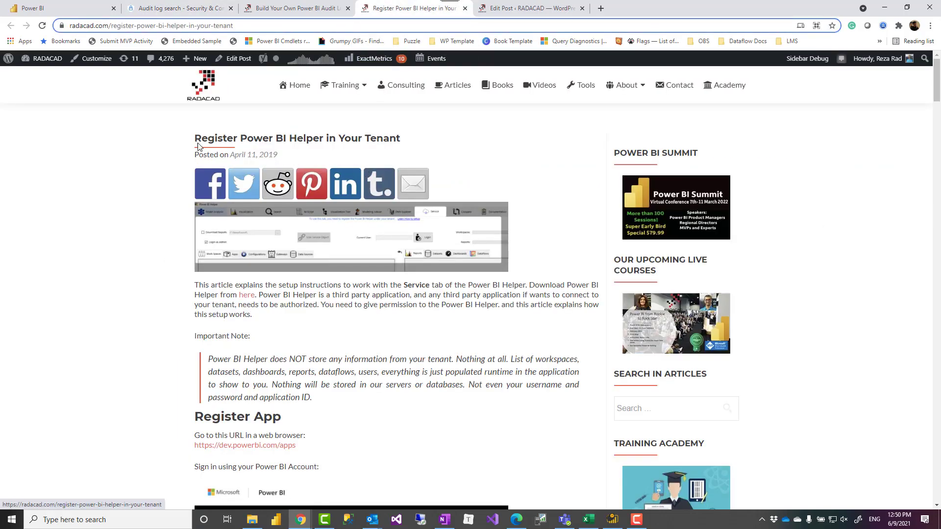
{"action": "scroll", "scroll_direction": "down", "scroll_amount": 3}
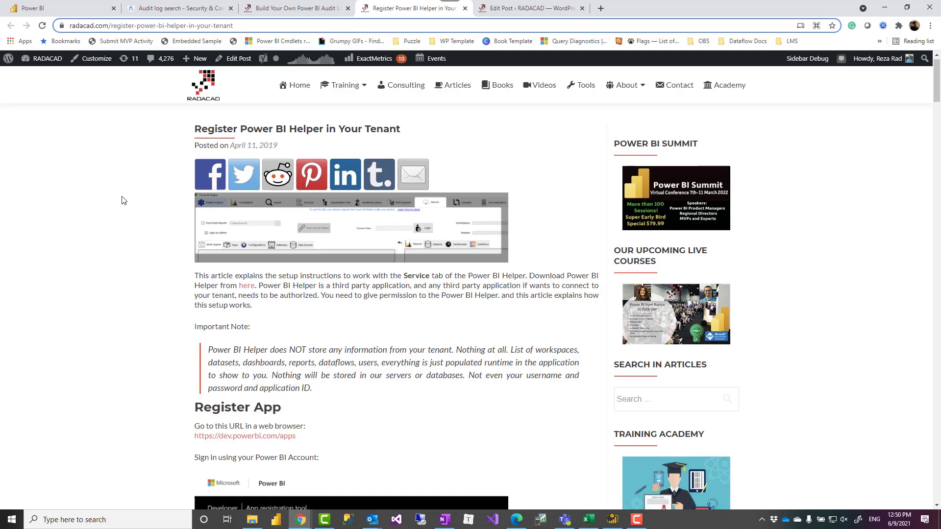
{"action": "scroll", "scroll_direction": "down", "scroll_amount": 3}
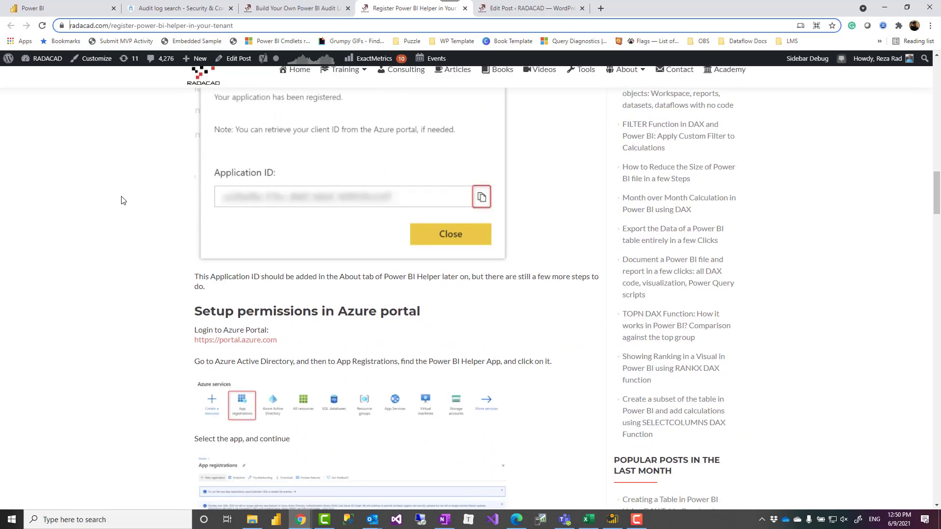
{"action": "scroll", "scroll_direction": "down", "scroll_amount": 3}
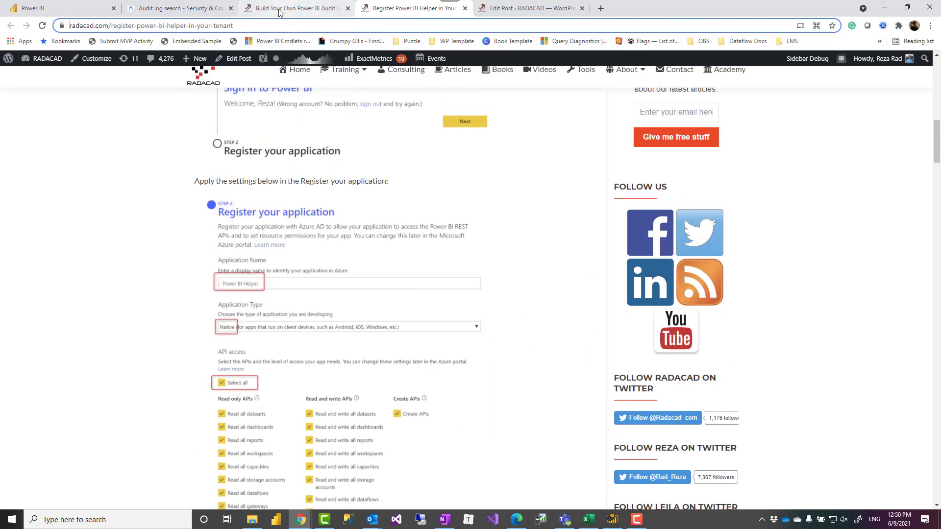
{"action": "mouse_move", "coordinate": [294, 8]}
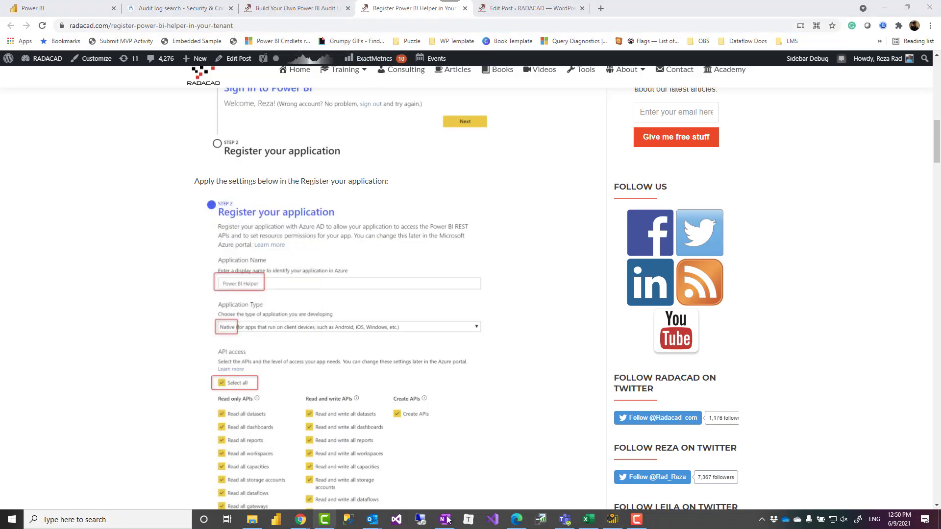
Step: Bring up Power BI Helper, check its Setting tab, then switch to the Service tab
{"action": "left_click", "coordinate": [611, 519]}
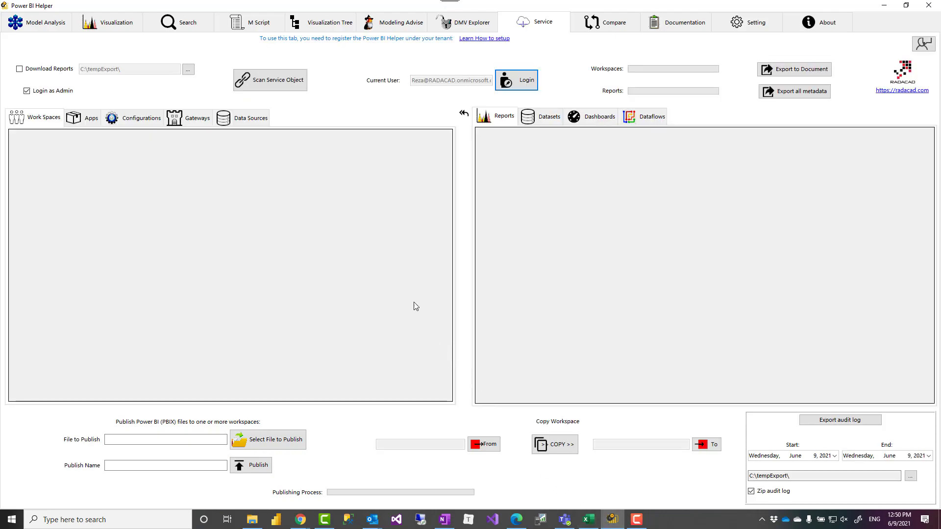
{"action": "mouse_move", "coordinate": [151, 86]}
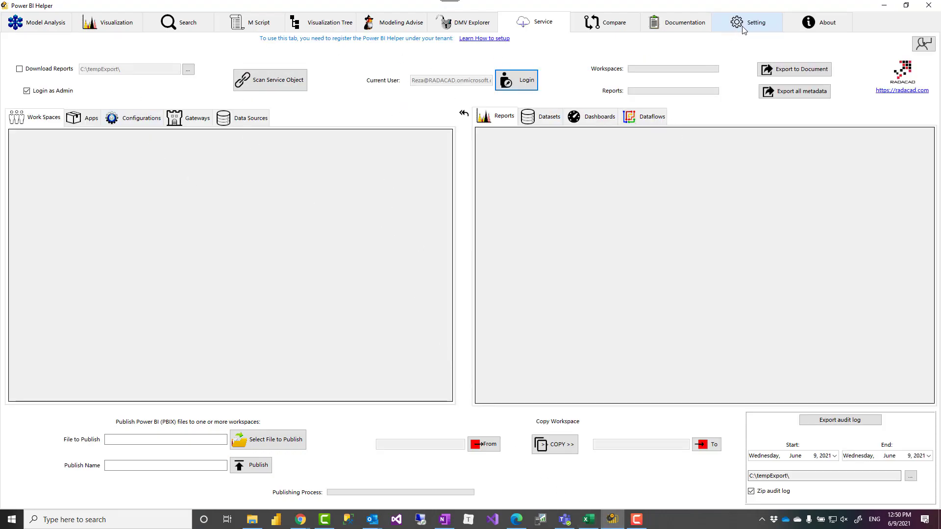
{"action": "left_click", "coordinate": [754, 22]}
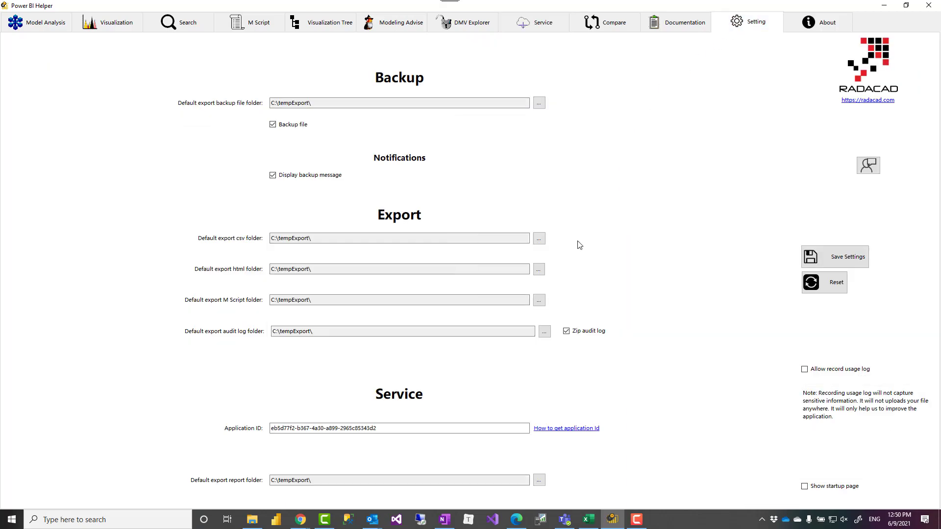
{"action": "mouse_move", "coordinate": [605, 22]}
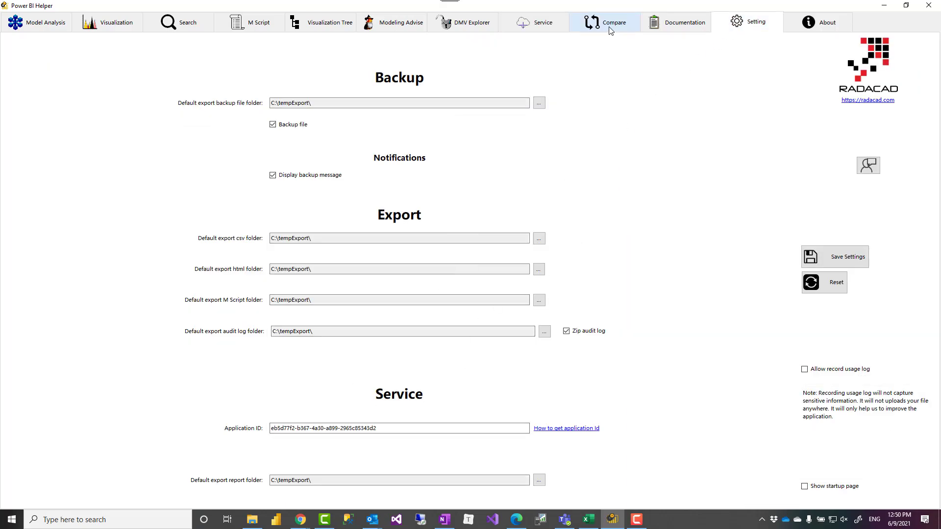
{"action": "mouse_move", "coordinate": [542, 22]}
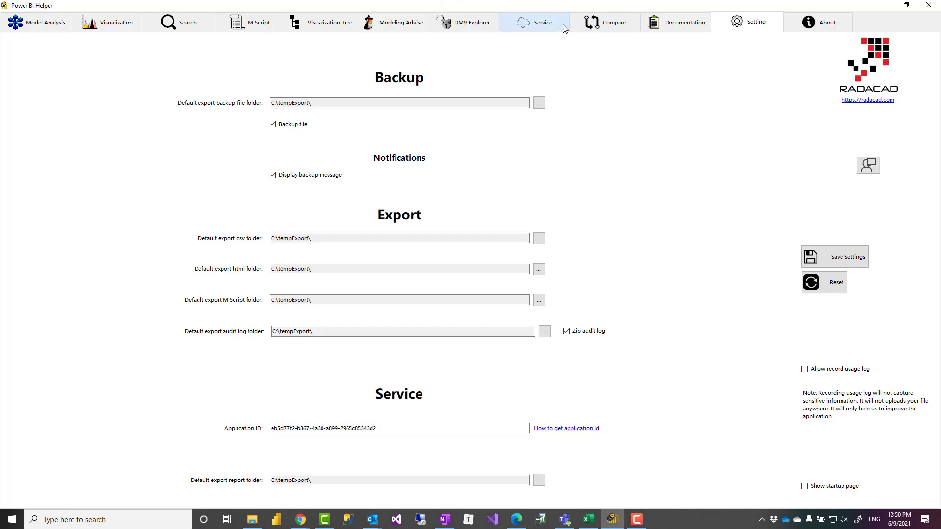
{"action": "left_click", "coordinate": [540, 22]}
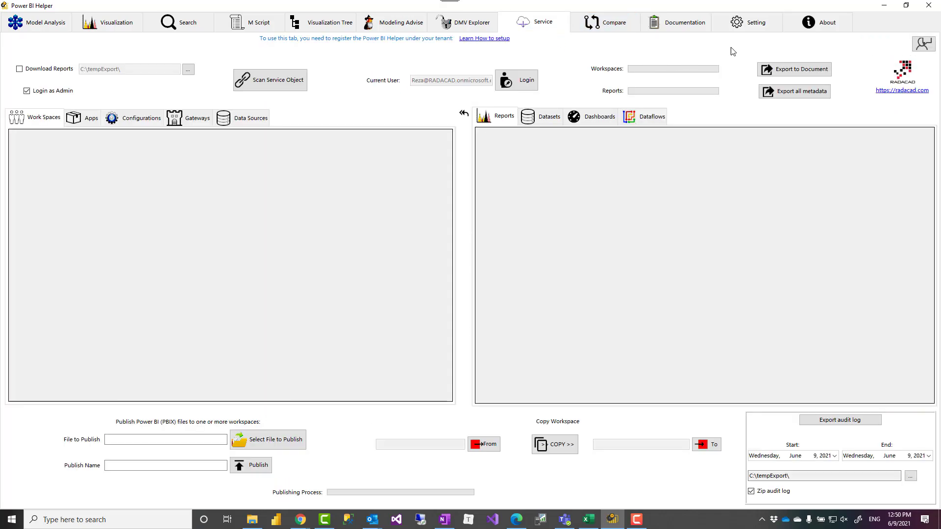
{"action": "mouse_move", "coordinate": [515, 80]}
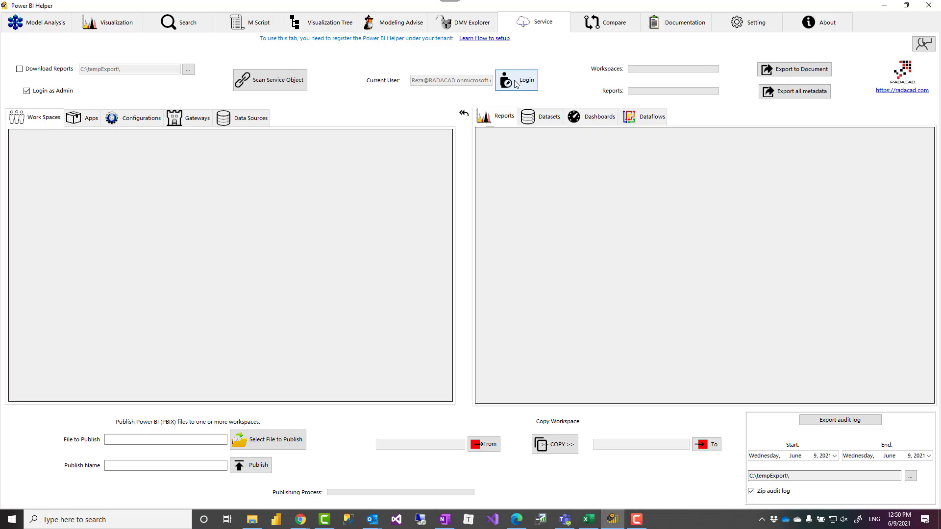
{"action": "left_click", "coordinate": [515, 80]}
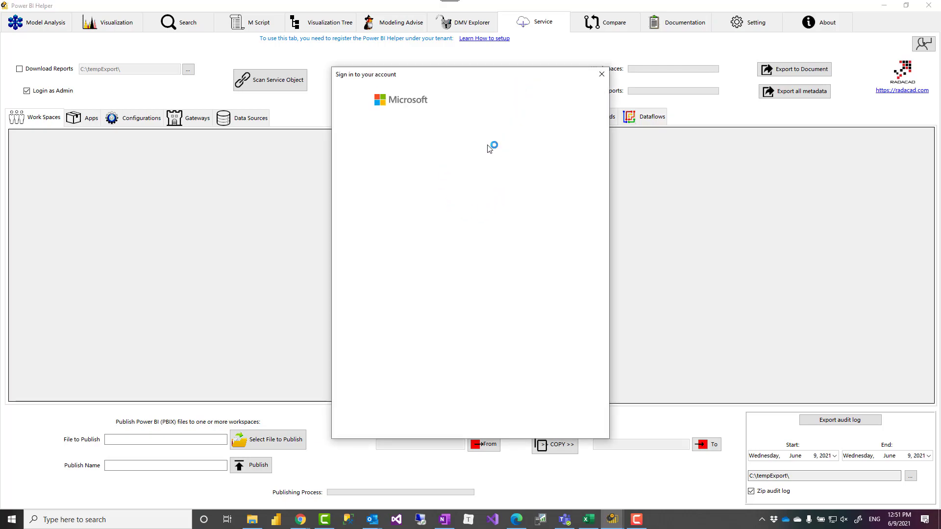
{"action": "mouse_move", "coordinate": [601, 74]}
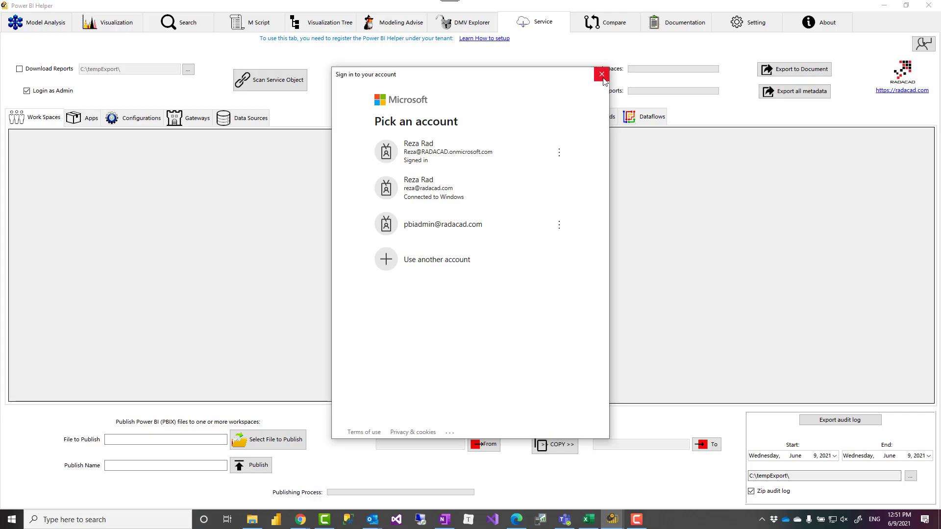
{"action": "mouse_move", "coordinate": [600, 74]}
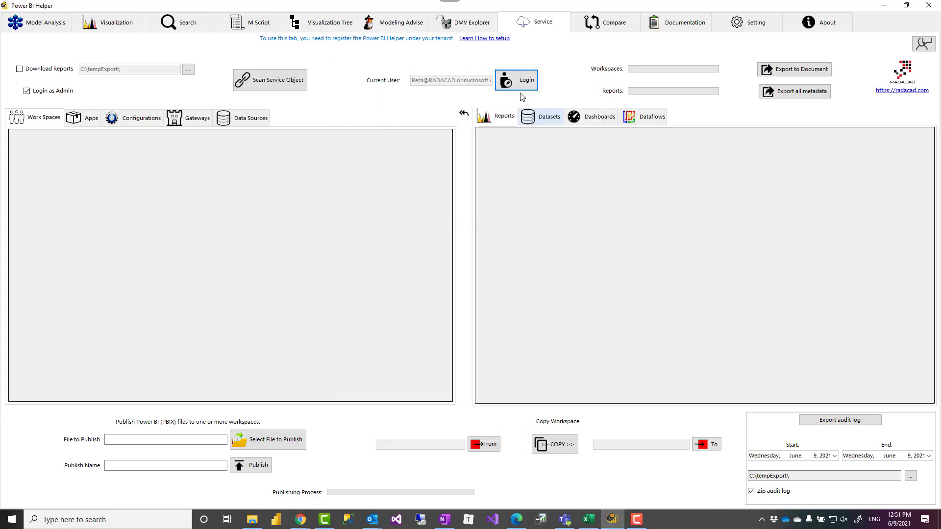
{"action": "mouse_move", "coordinate": [770, 439]}
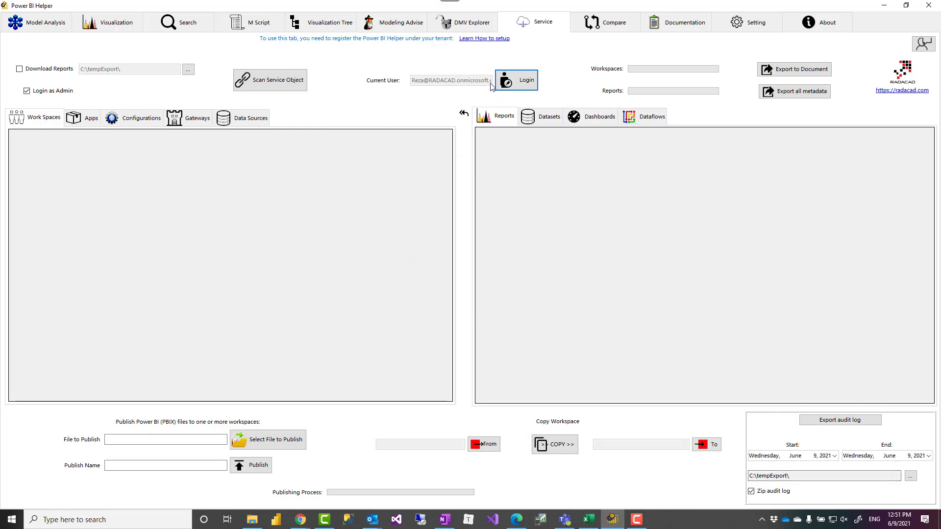
{"action": "mouse_move", "coordinate": [195, 89]}
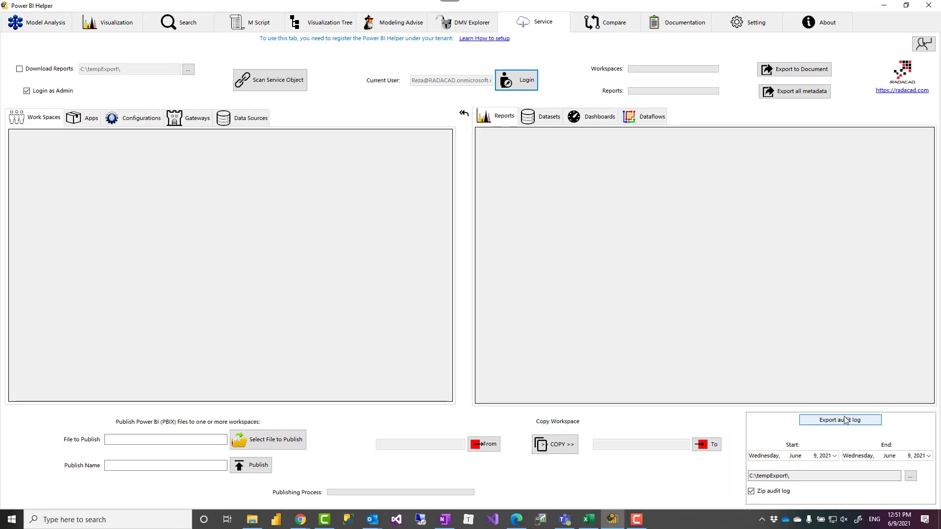
{"action": "mouse_move", "coordinate": [816, 460]}
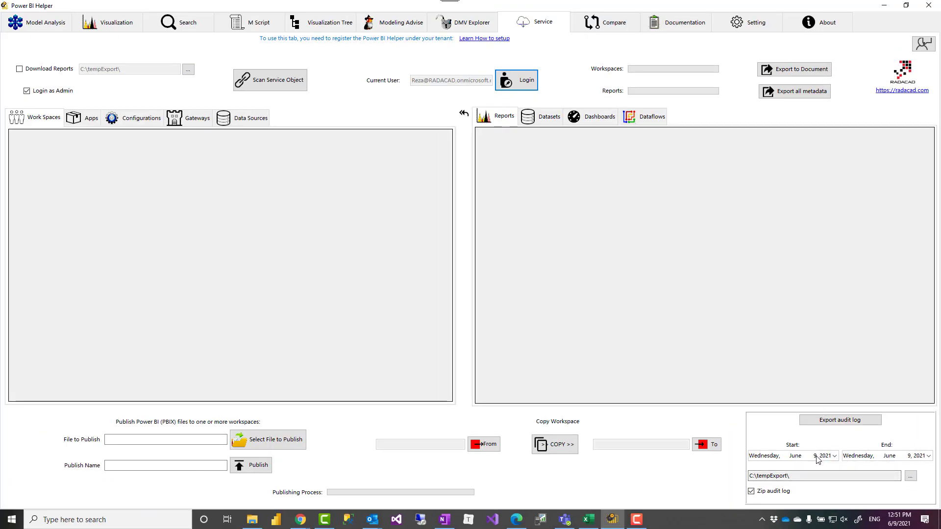
Step: Export the zipped audit log for June 9, 2021 to C:\tempExport and confirm completion
{"action": "left_click", "coordinate": [833, 455]}
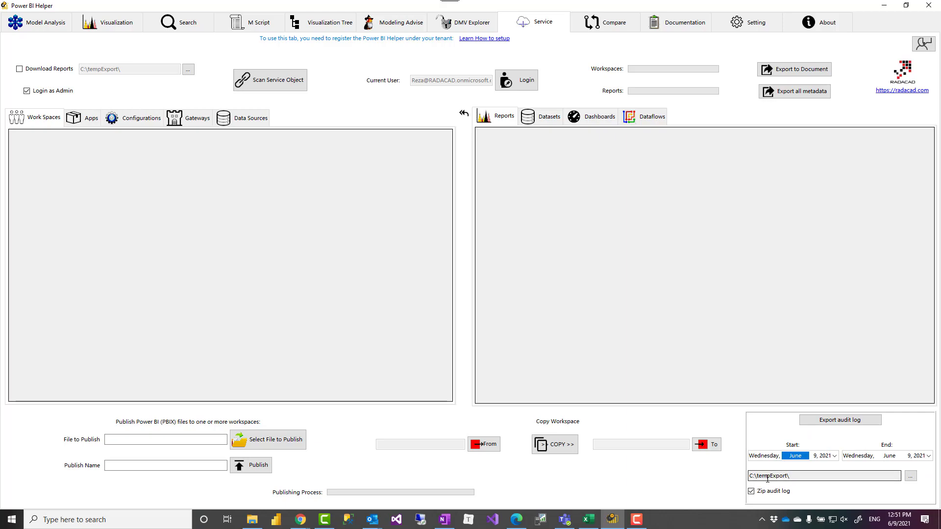
{"action": "mouse_move", "coordinate": [849, 486]}
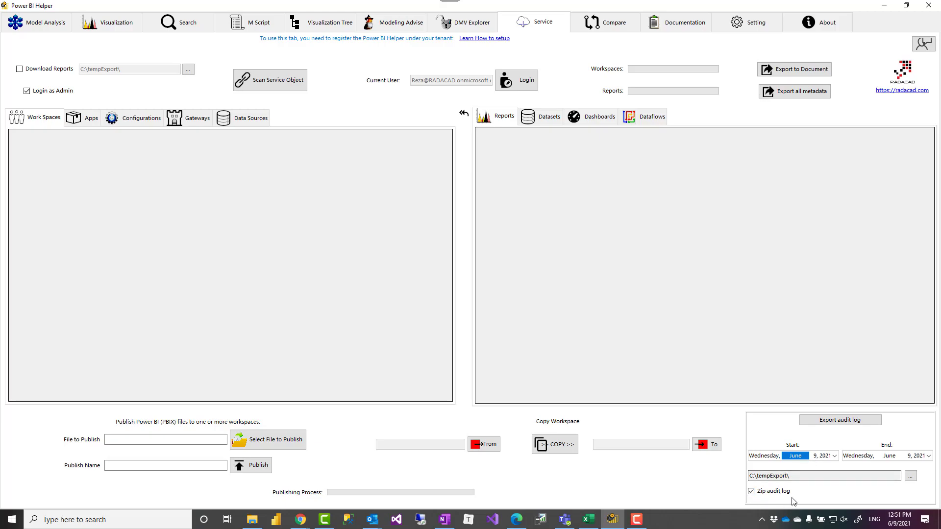
{"action": "mouse_move", "coordinate": [796, 505]}
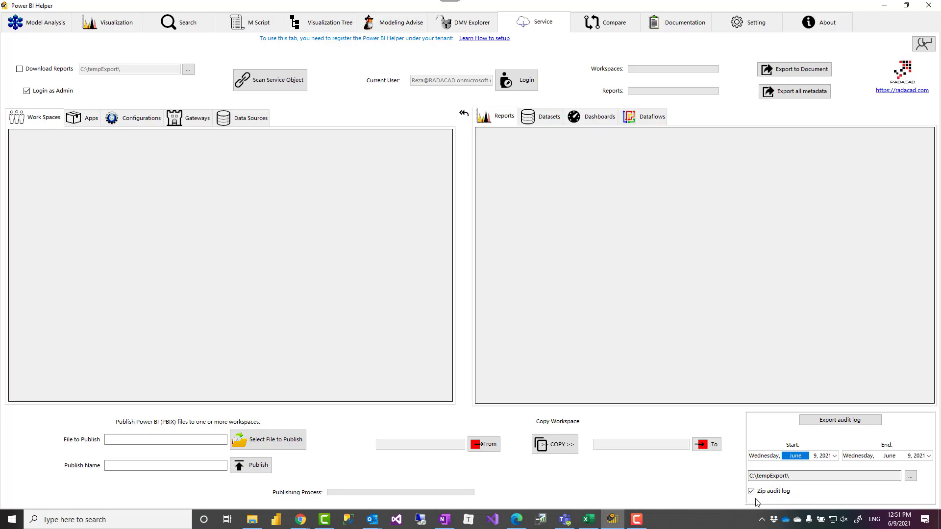
{"action": "mouse_move", "coordinate": [840, 420]}
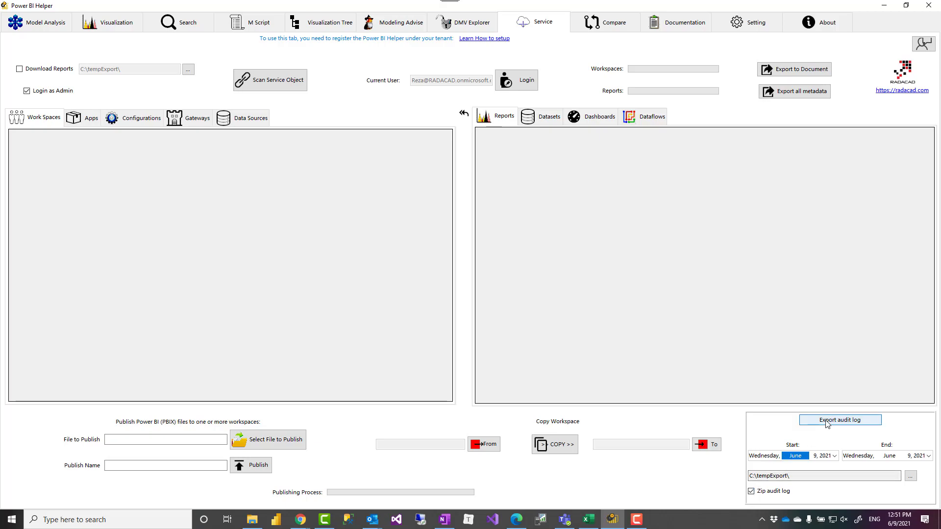
{"action": "left_click", "coordinate": [839, 419]}
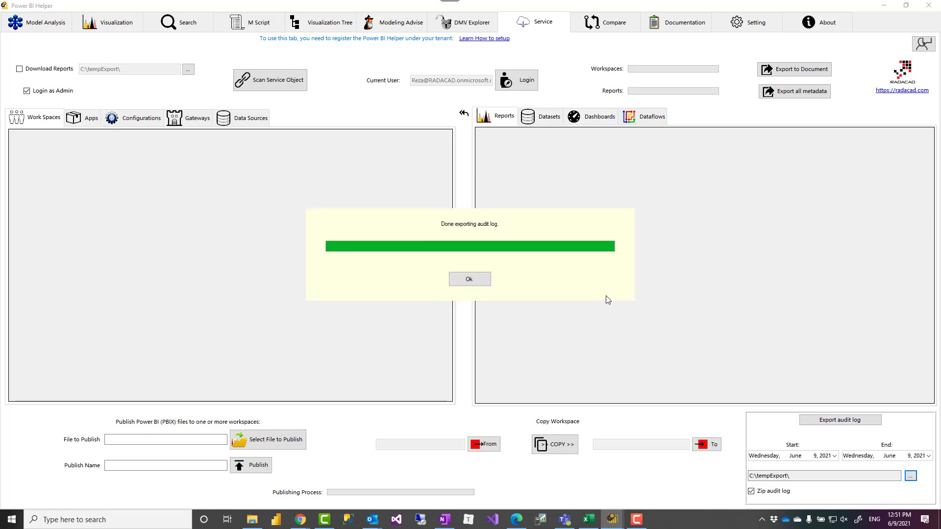
{"action": "left_click", "coordinate": [469, 279]}
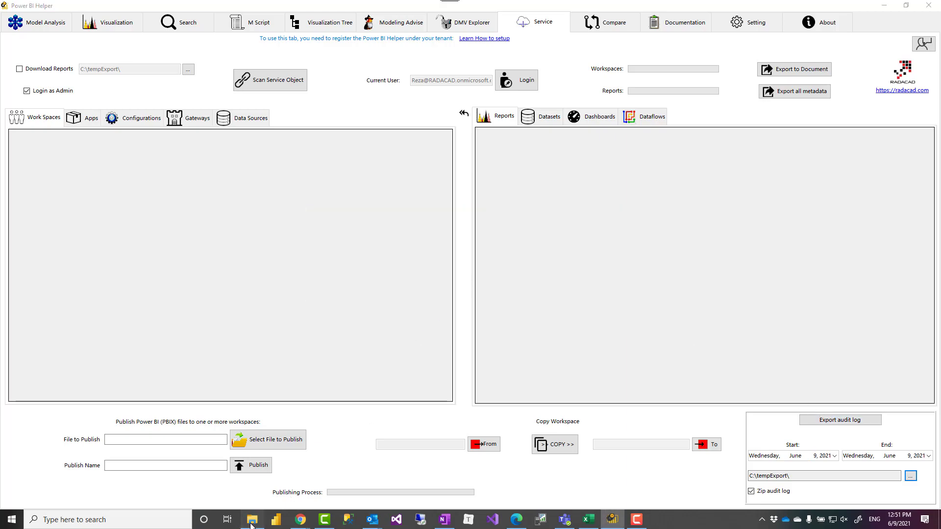
Step: In File Explorer, open the 'AuditLog from 2021-05-01 to 2021-06-09.zip' archive
{"action": "left_click", "coordinate": [252, 520]}
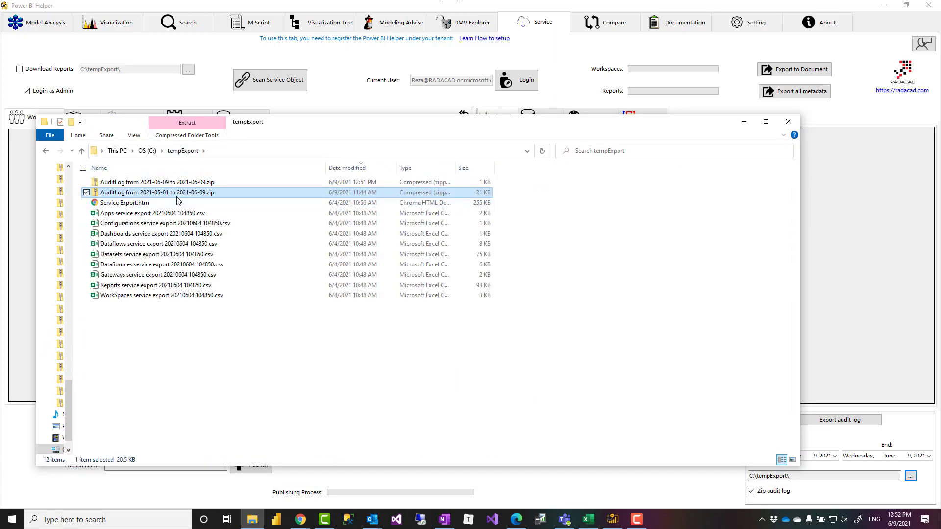
{"action": "mouse_move", "coordinate": [152, 192]}
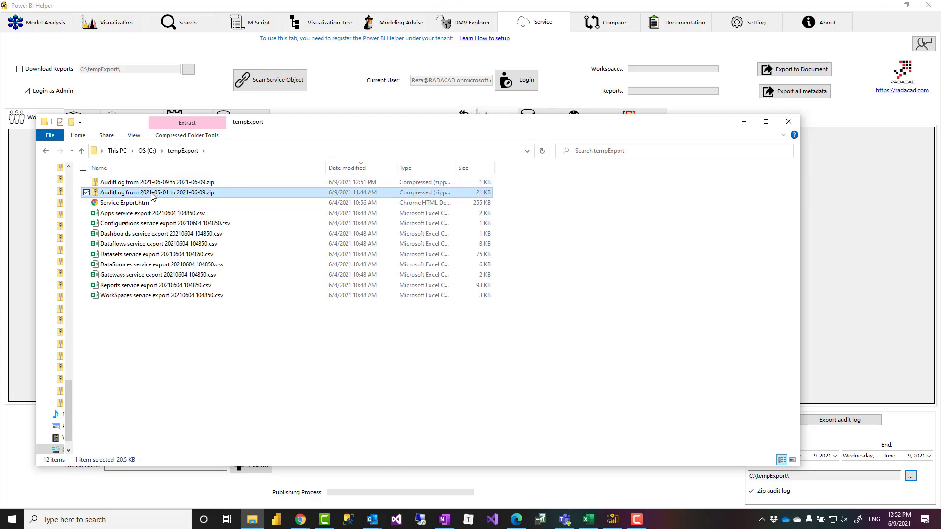
{"action": "double_click", "coordinate": [157, 192]}
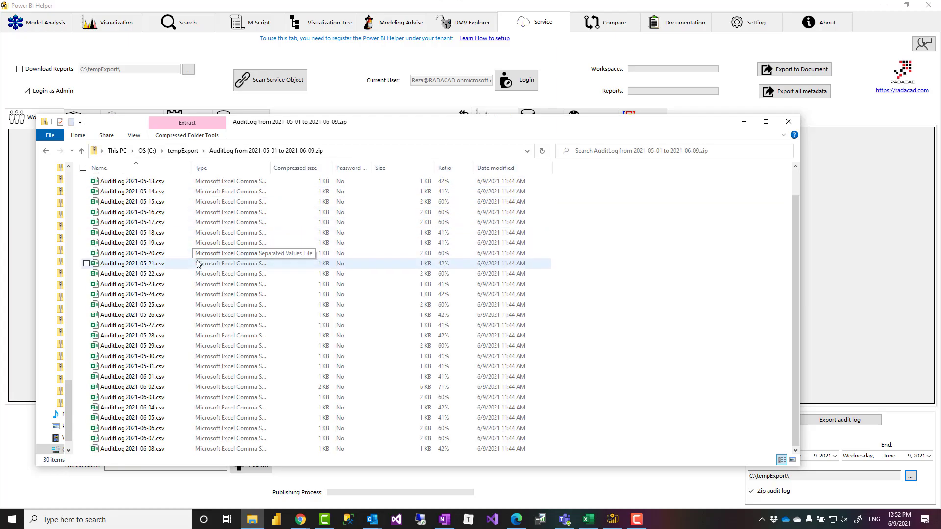
{"action": "scroll", "scroll_direction": "up", "scroll_amount": 3}
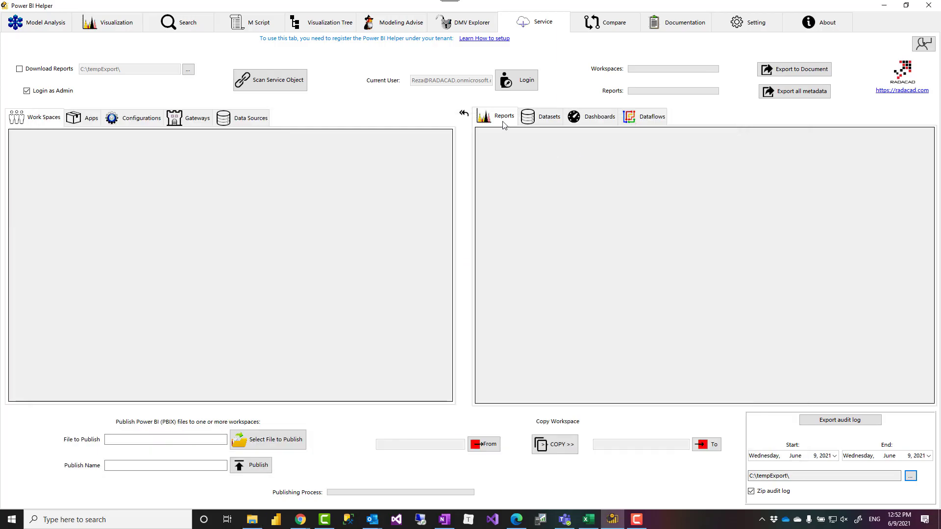
{"action": "mouse_move", "coordinate": [720, 423]}
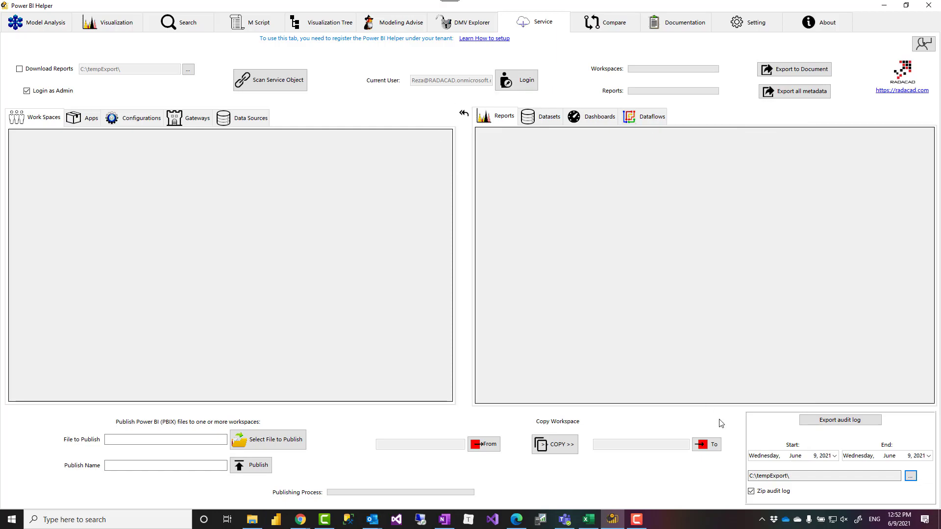
{"action": "mouse_move", "coordinate": [858, 502]}
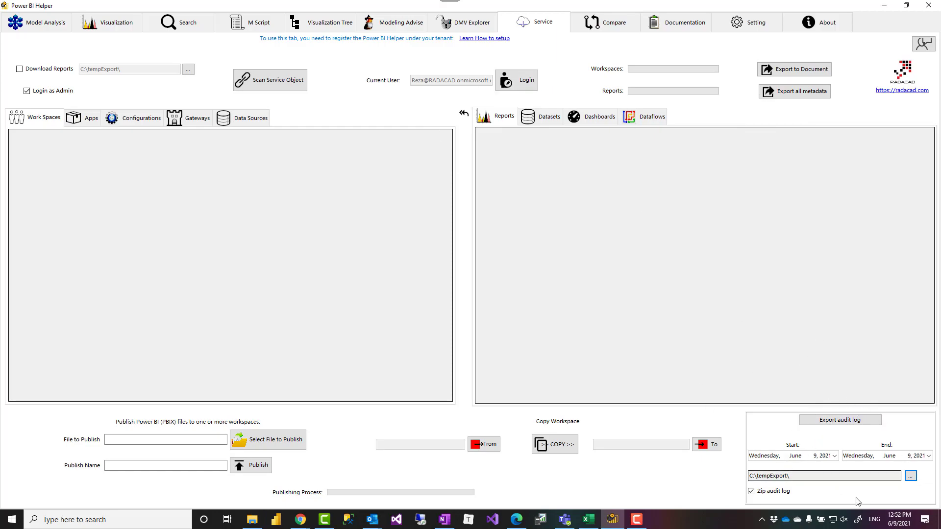
{"action": "mouse_move", "coordinate": [877, 445]}
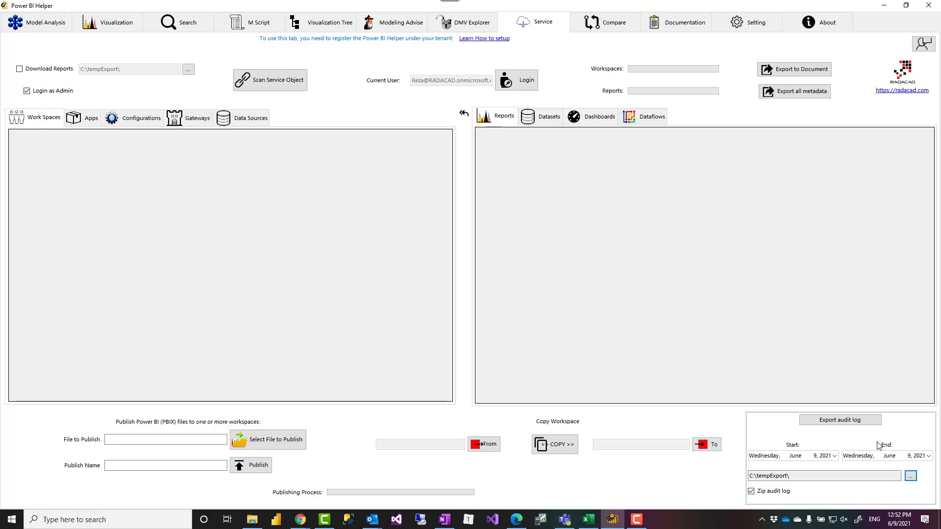
{"action": "mouse_move", "coordinate": [133, 40]}
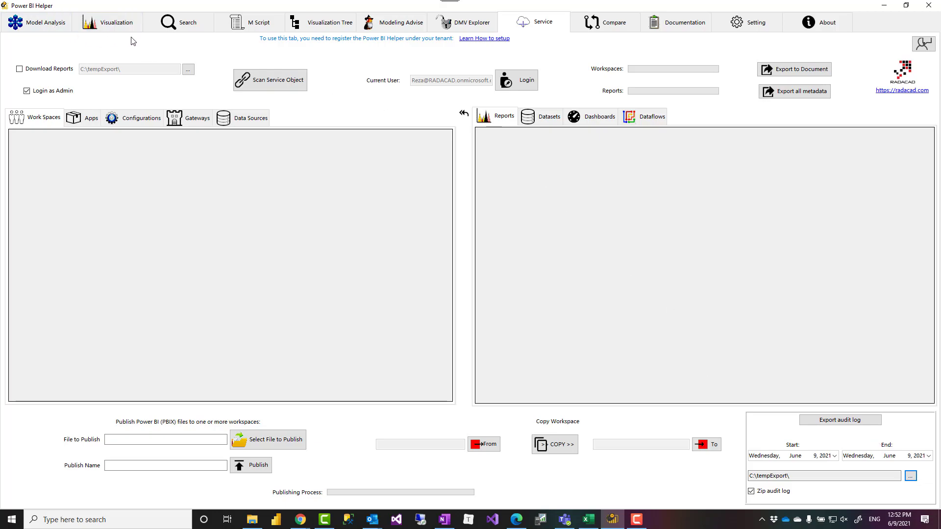
{"action": "mouse_move", "coordinate": [343, 60]}
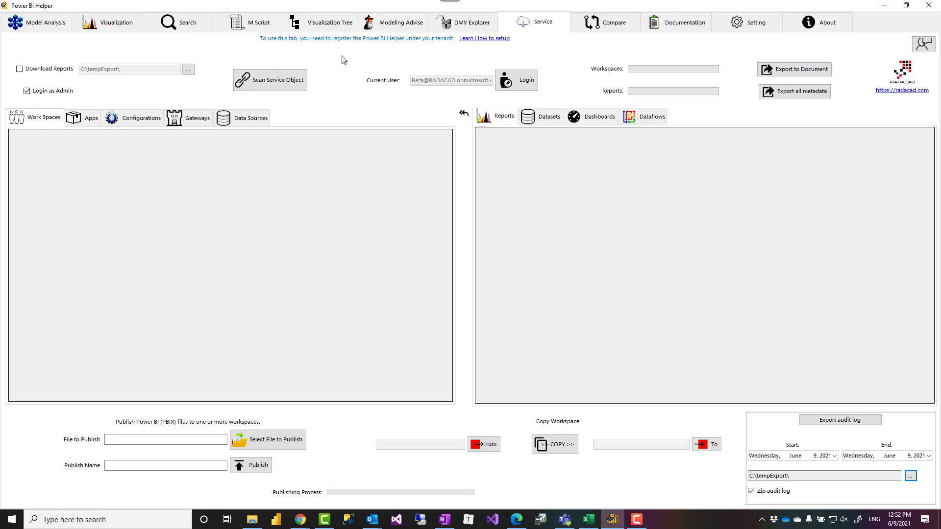
{"action": "mouse_move", "coordinate": [363, 59]}
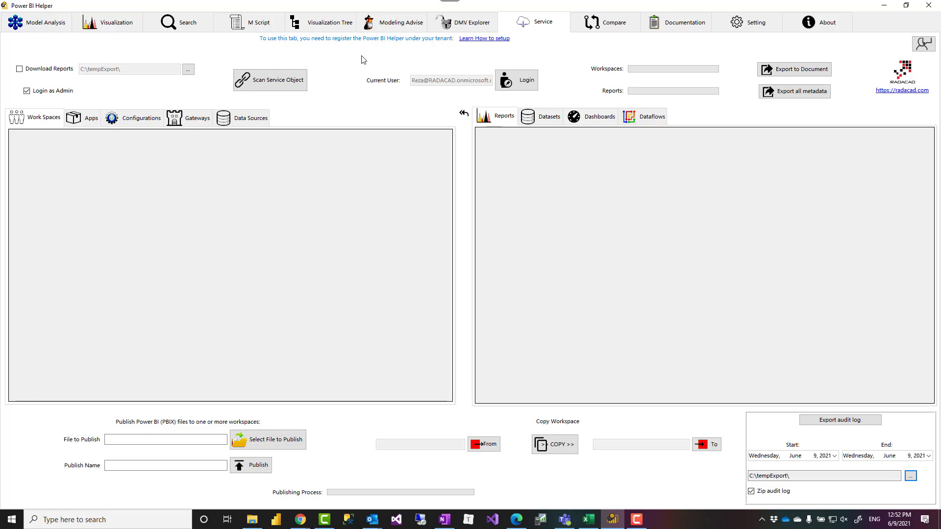